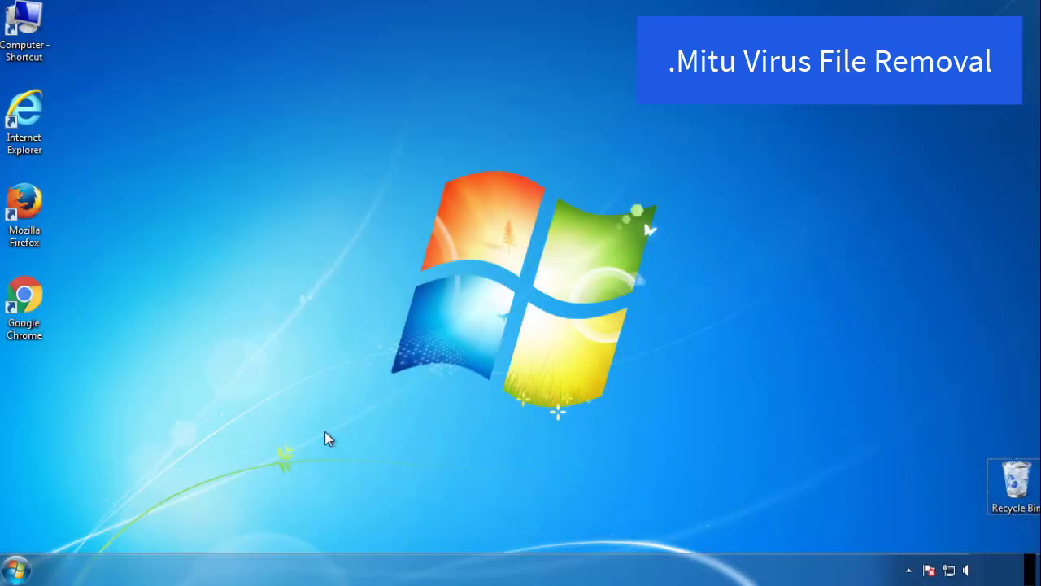
Launch msconfig and enable Safe boot (Minimal) on the Boot tab, applying with OK
left_click(18, 563)
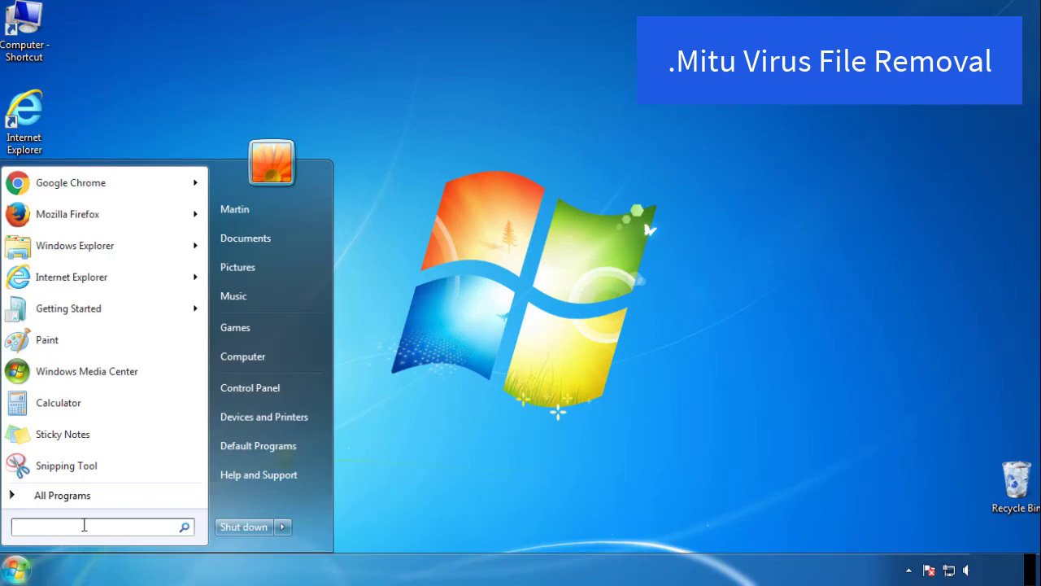
type("mscon")
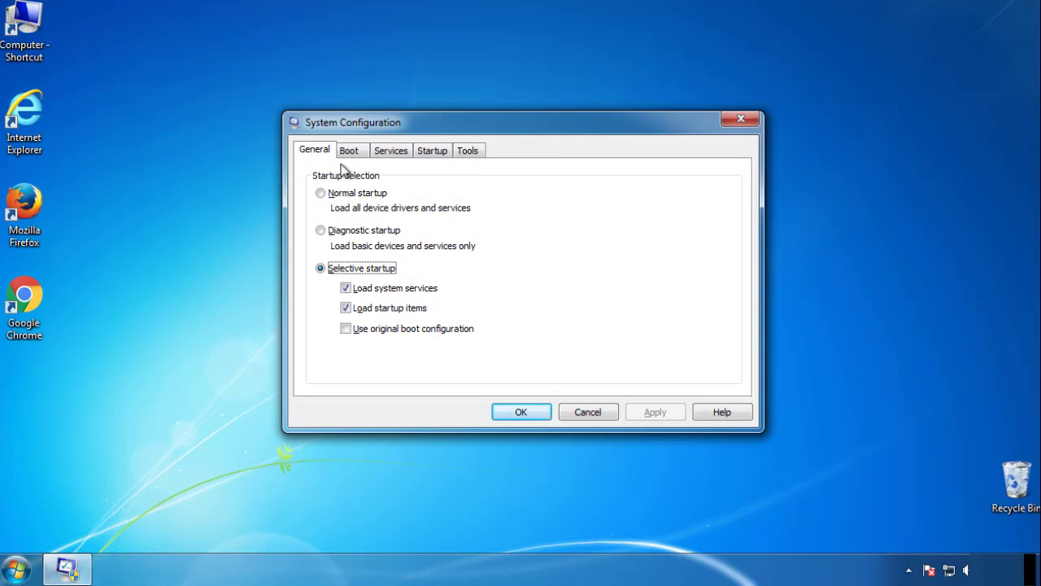
left_click(352, 149)
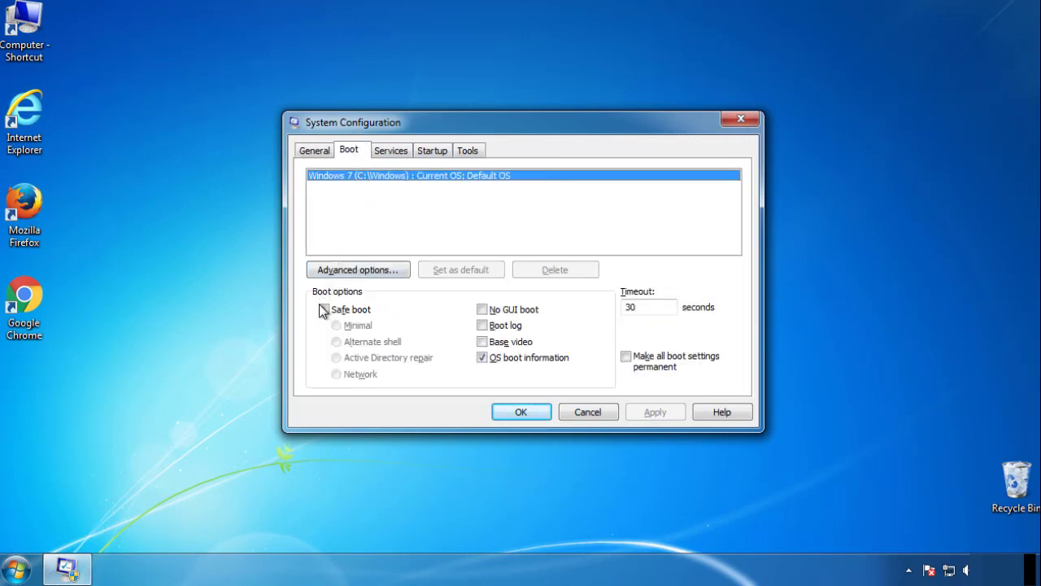
left_click(322, 309)
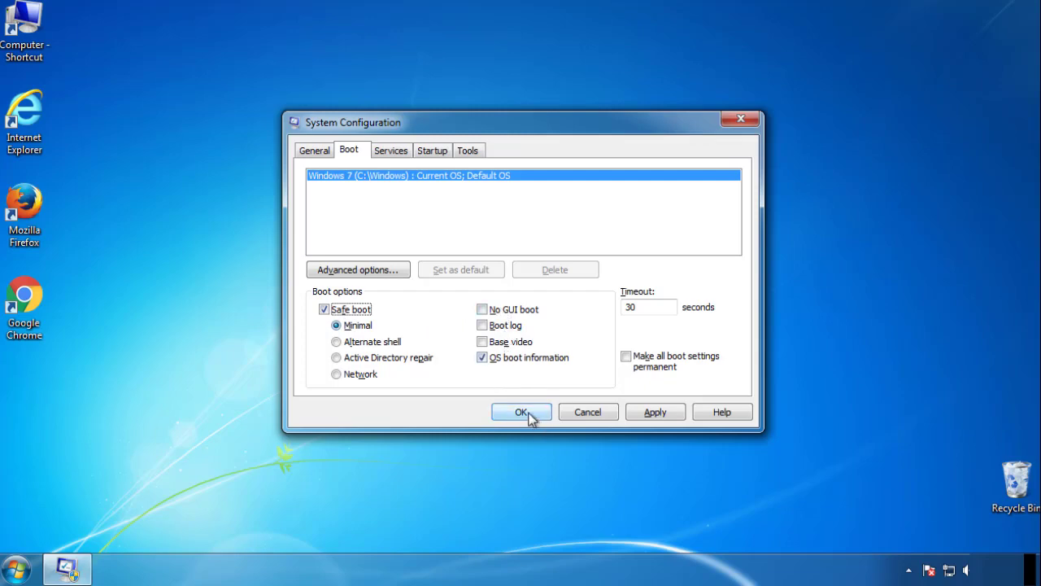
left_click(521, 412)
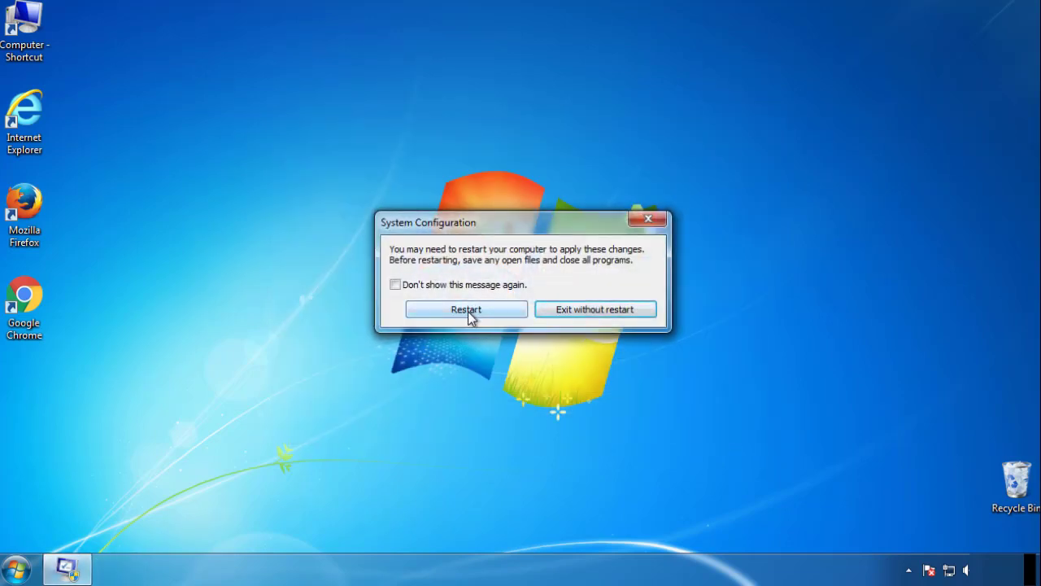
Restart into Safe Mode, then review Folder Options' View settings from Control Panel
left_click(466, 309)
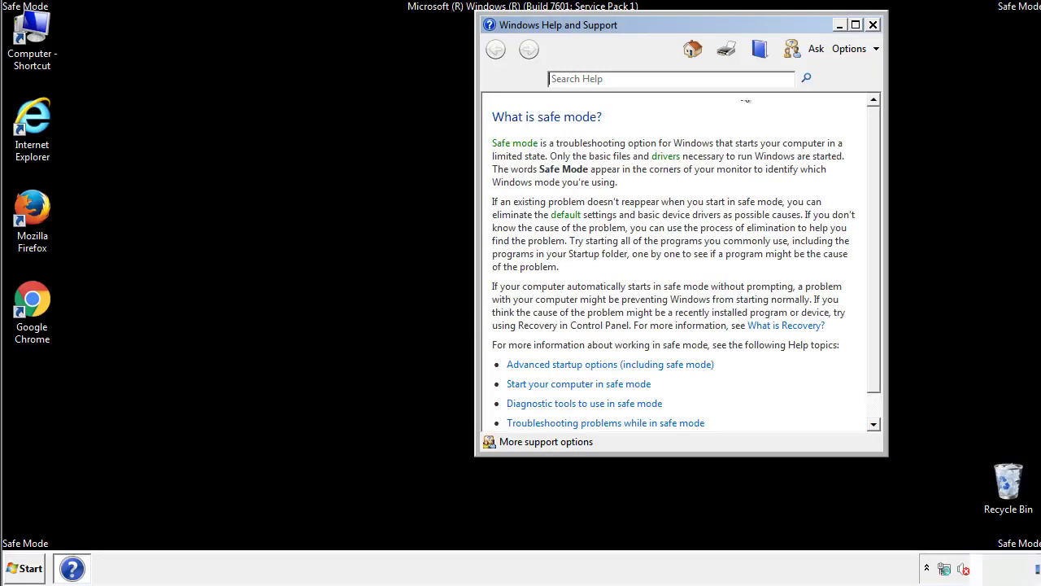
left_click(874, 23)
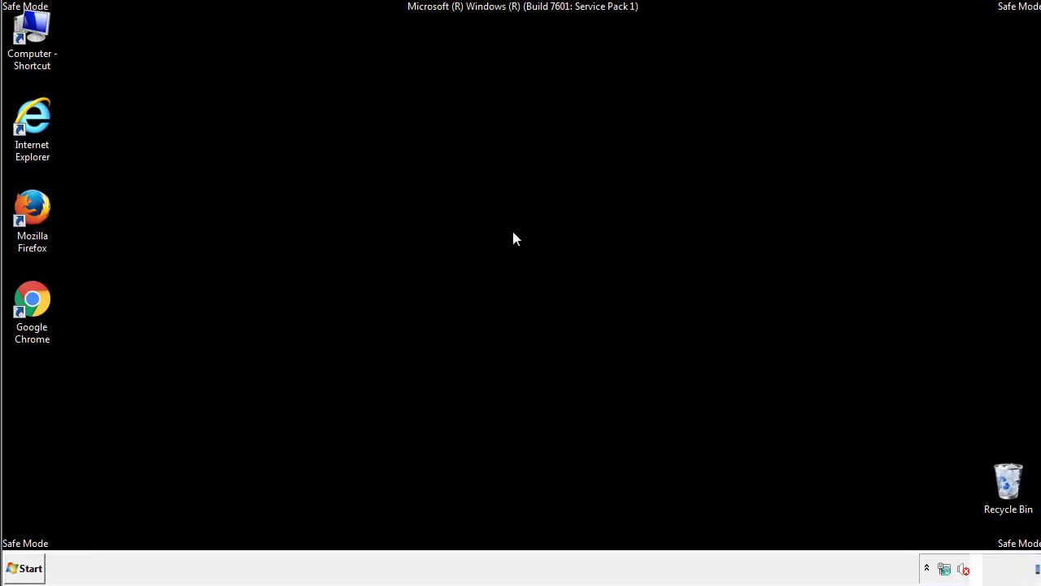
left_click(26, 568)
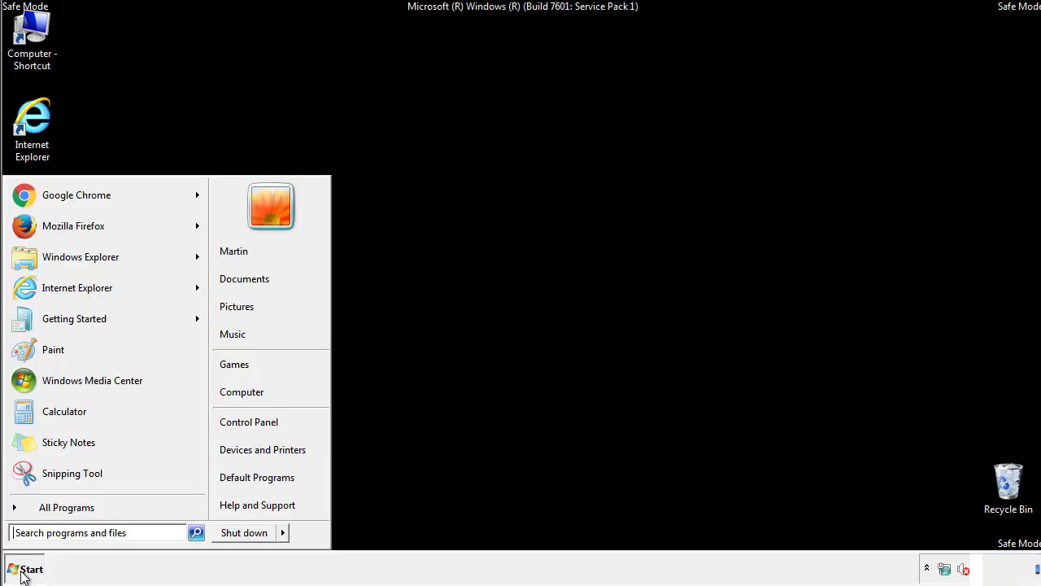
left_click(23, 566)
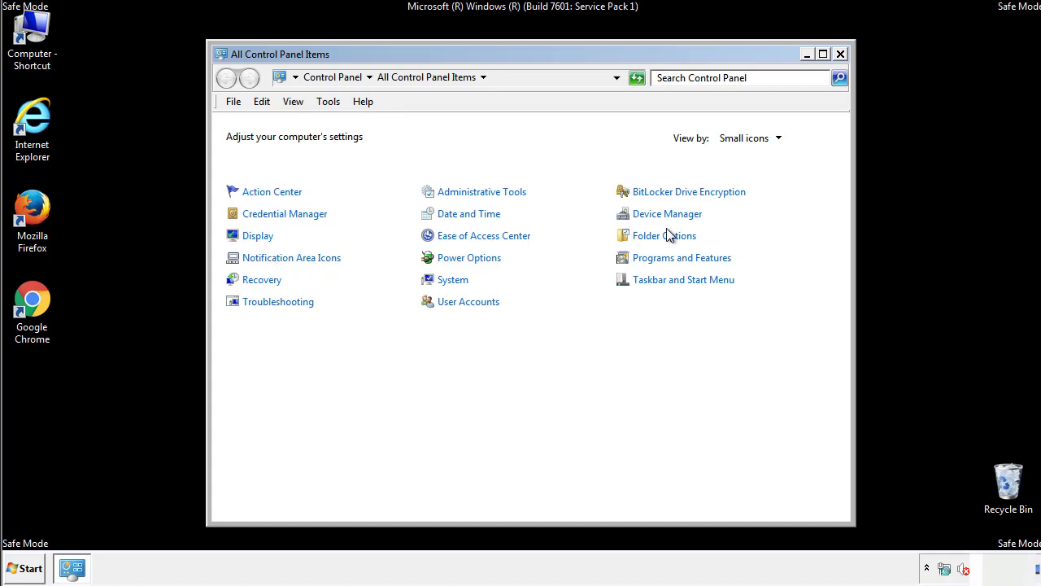
left_click(664, 234)
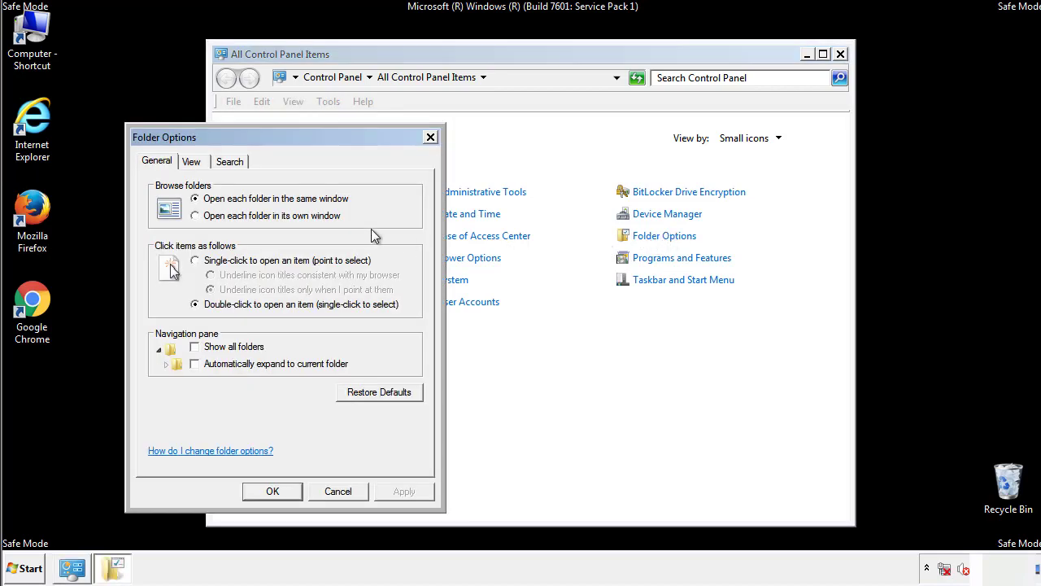
left_click(192, 161)
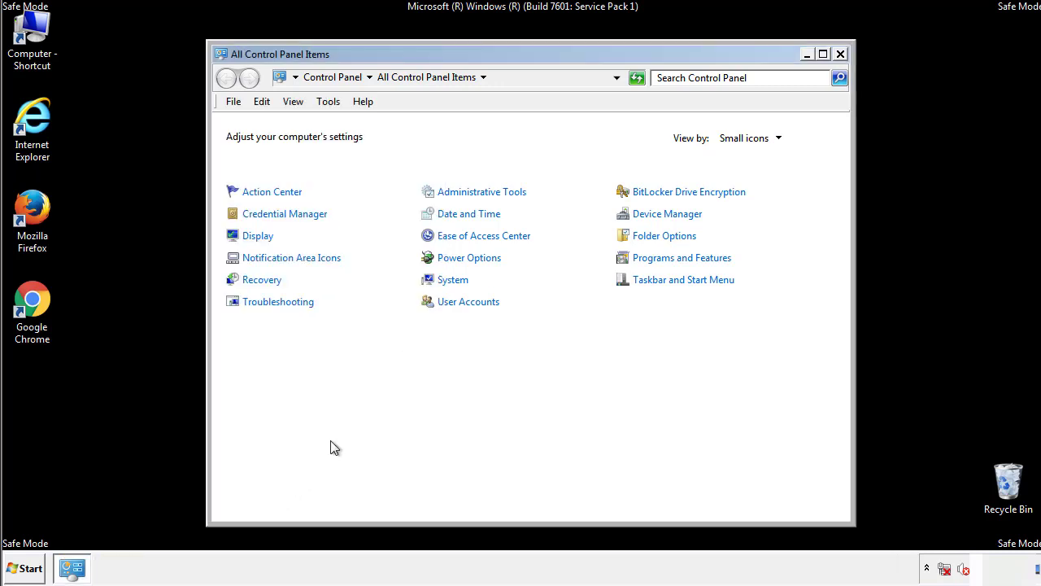
Browse Computer > C: > Windows > System32 > drivers > etc to reach the hosts file
left_click(839, 52)
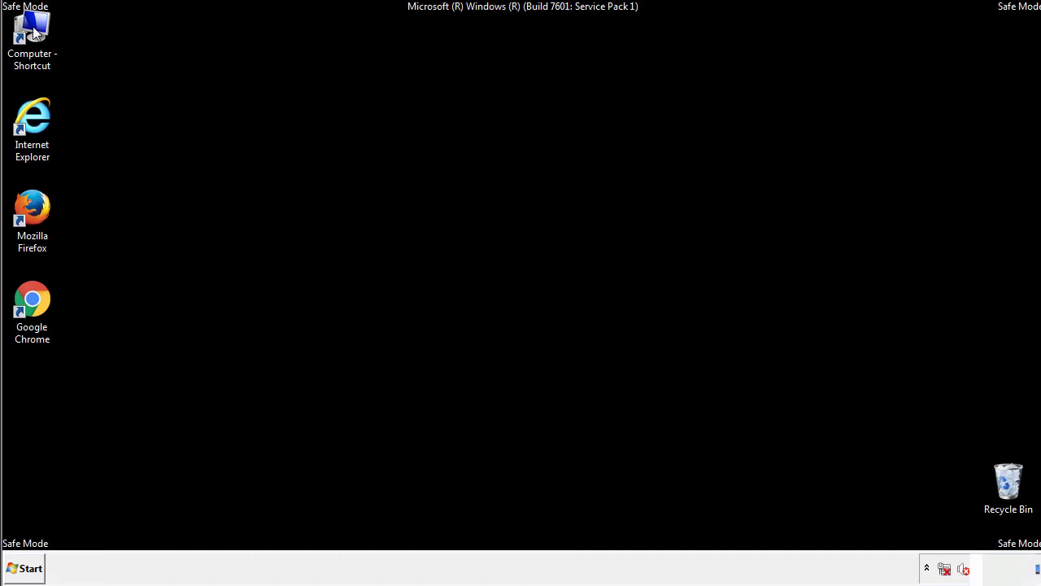
double_click(32, 30)
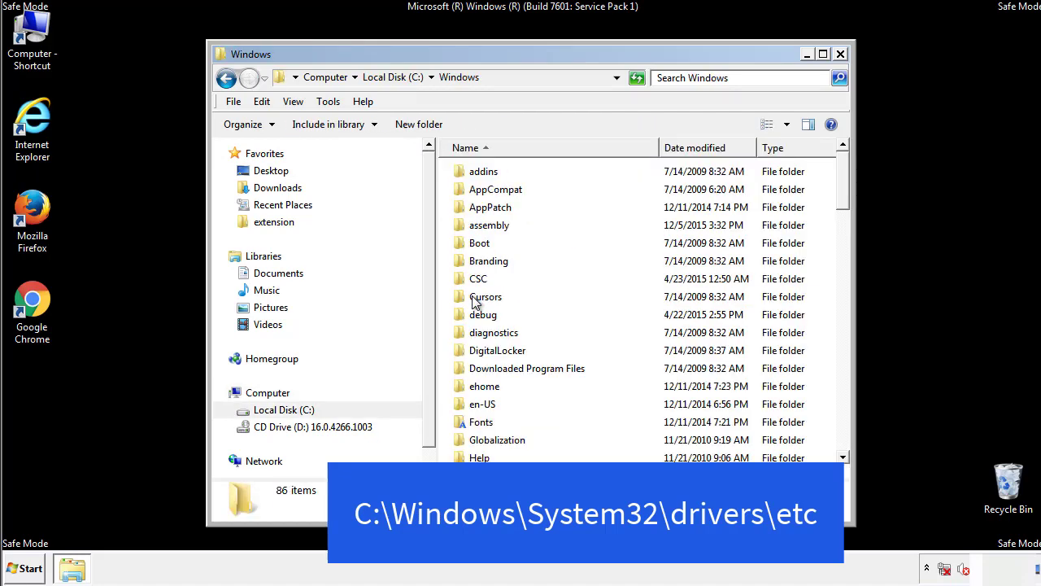
scroll("down", 3)
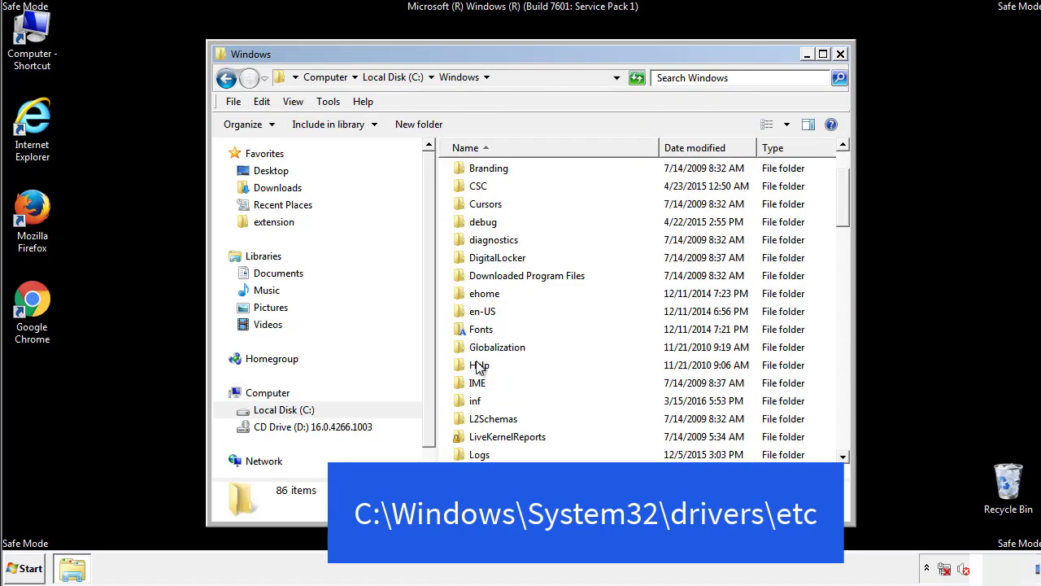
scroll("down", 3)
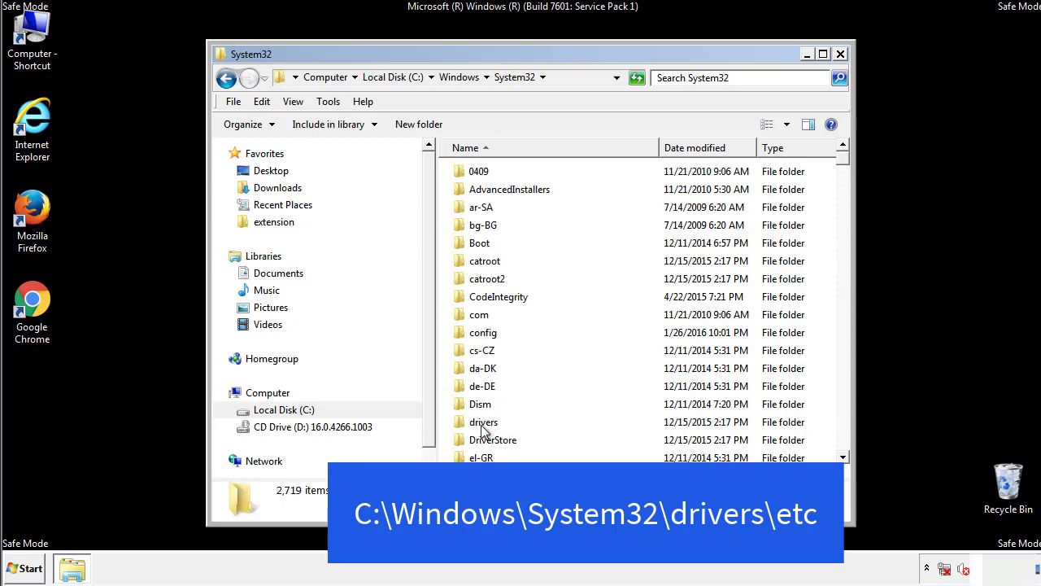
double_click(480, 422)
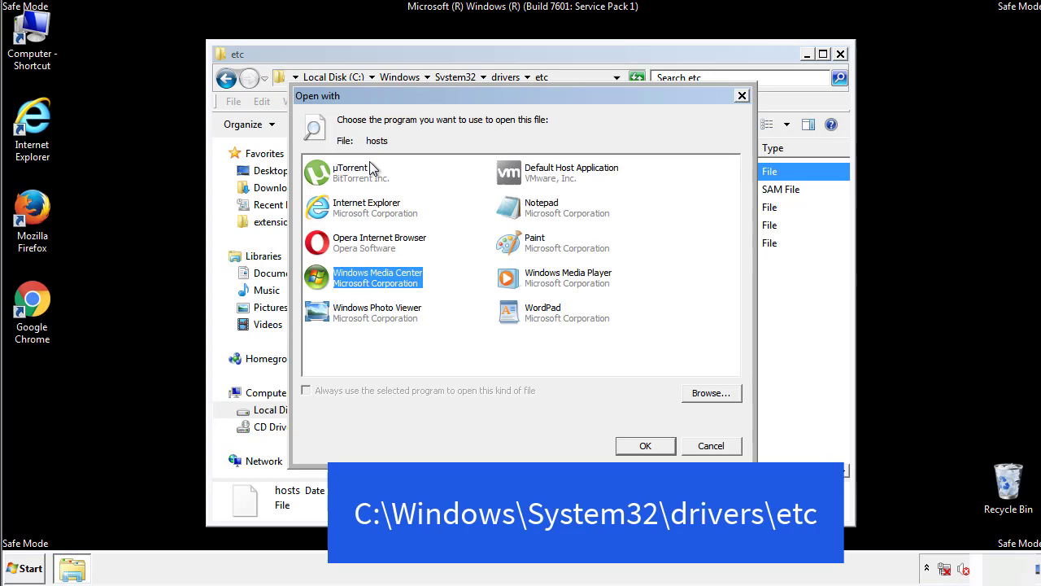
mouse_move(527, 213)
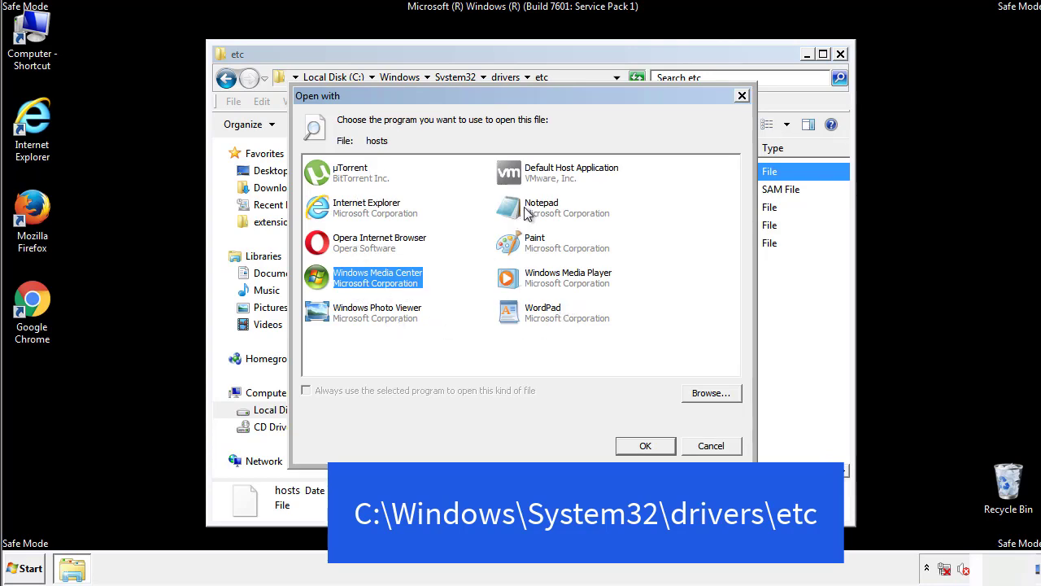
Open hosts in Notepad, delete the four extra IP redirect lines, and close Notepad and Explorer
left_click(645, 445)
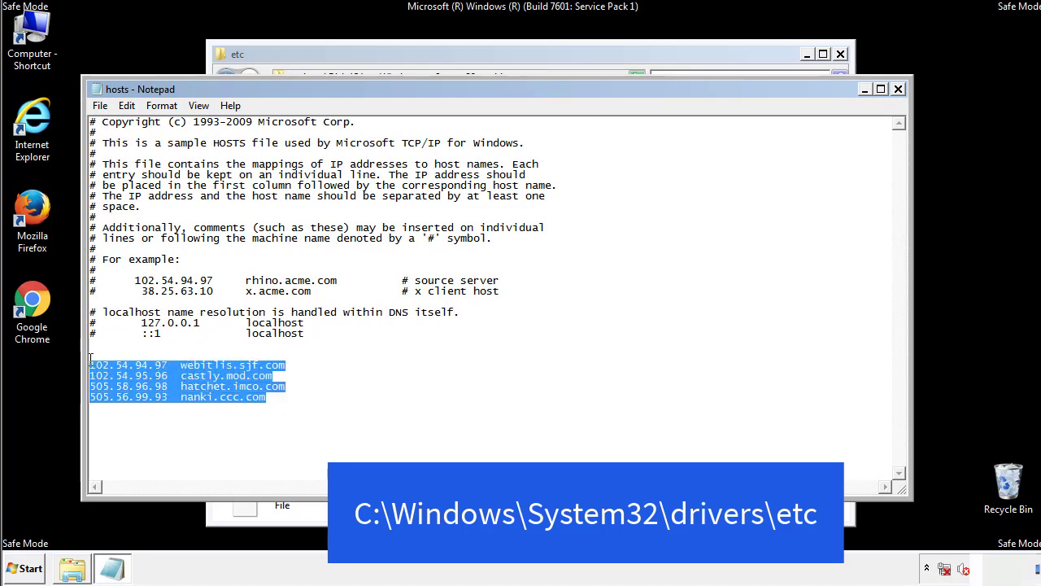
key("Delete")
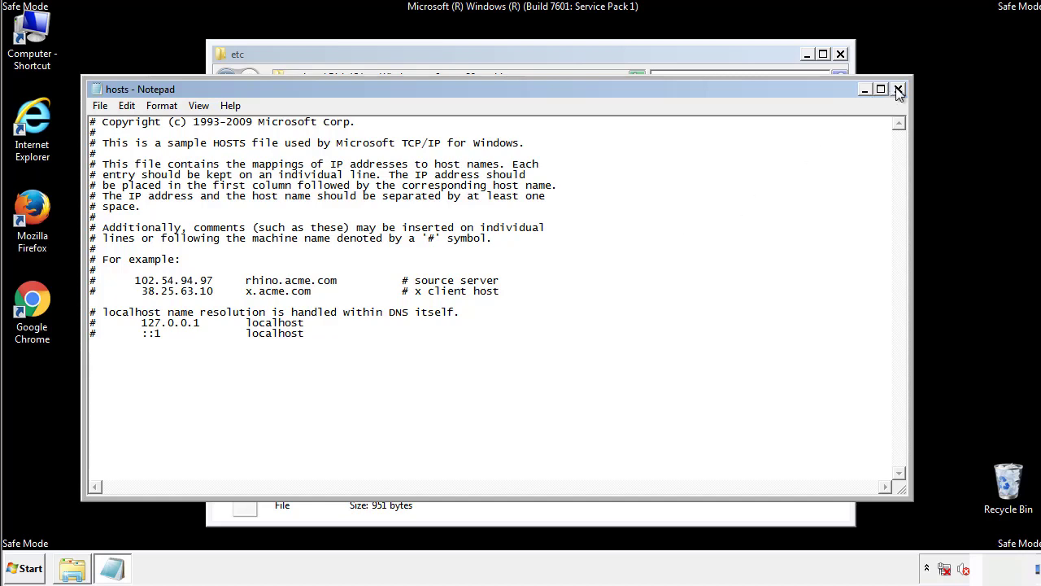
left_click(898, 88)
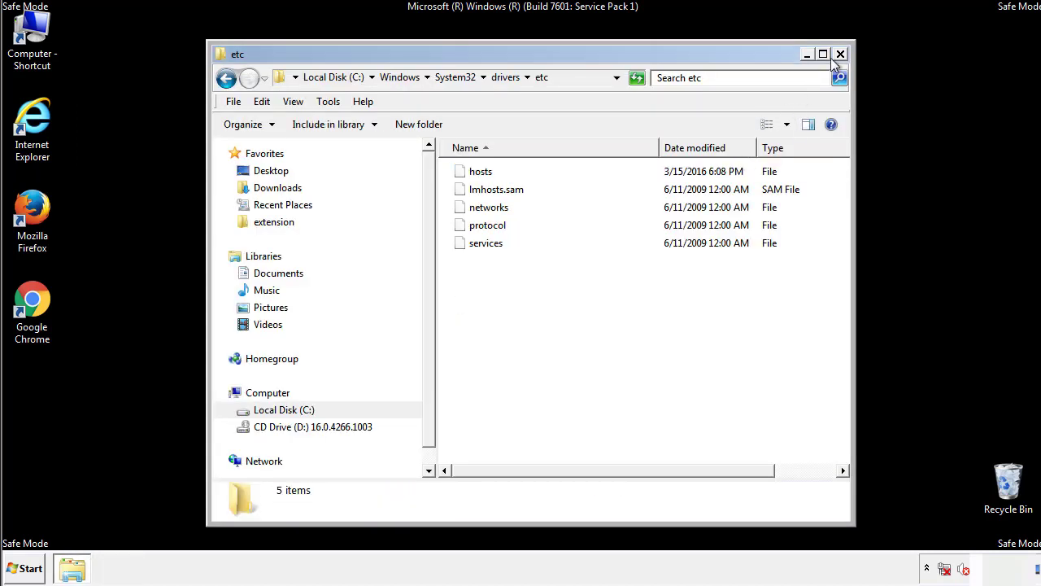
left_click(837, 52)
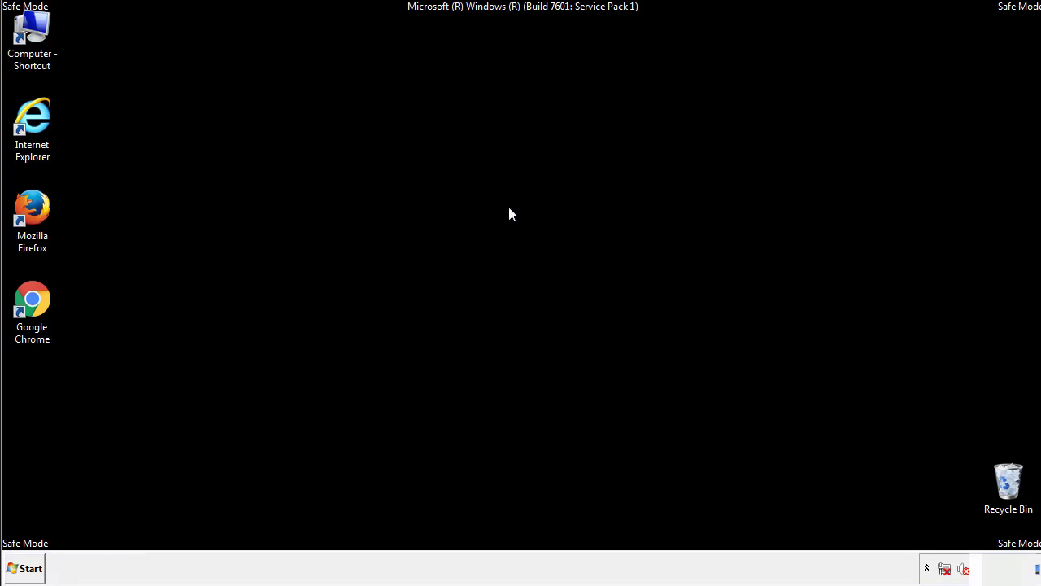
Delete AdsInOne, recover.aesir, systemreg.aesir and tavanero from the Startup folder
left_click(28, 566)
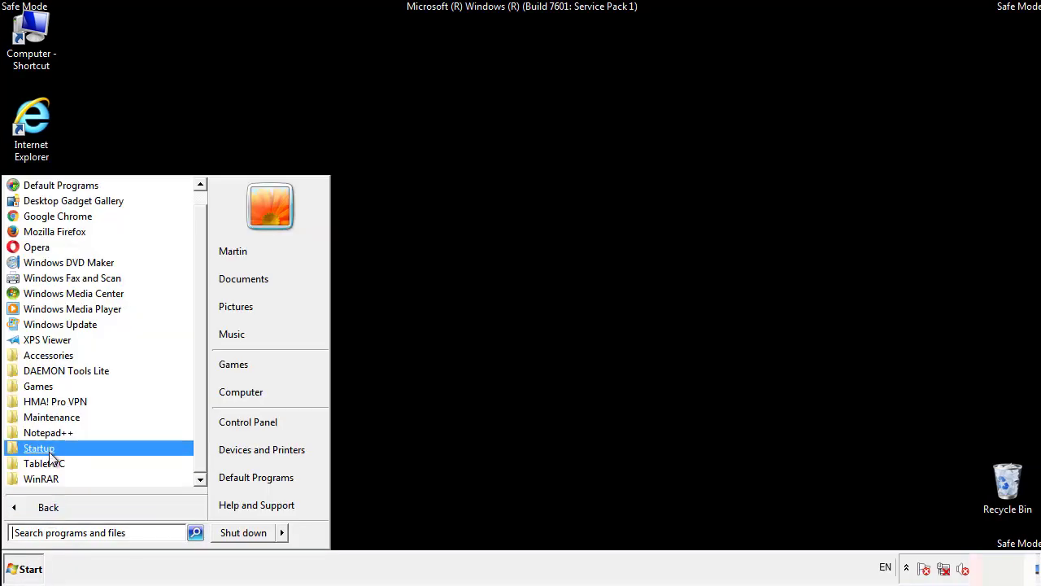
right_click(39, 448)
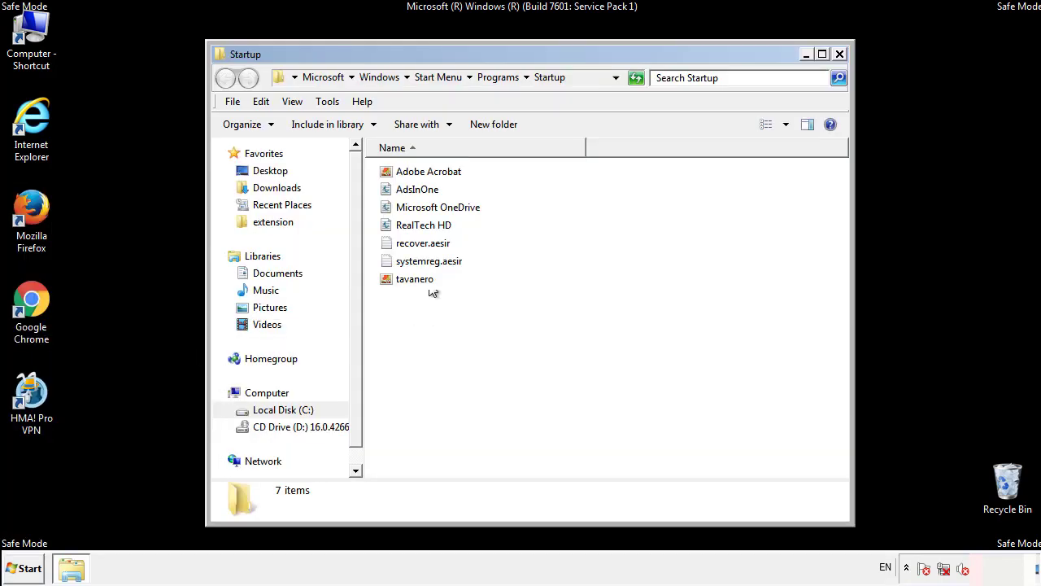
left_click(416, 189)
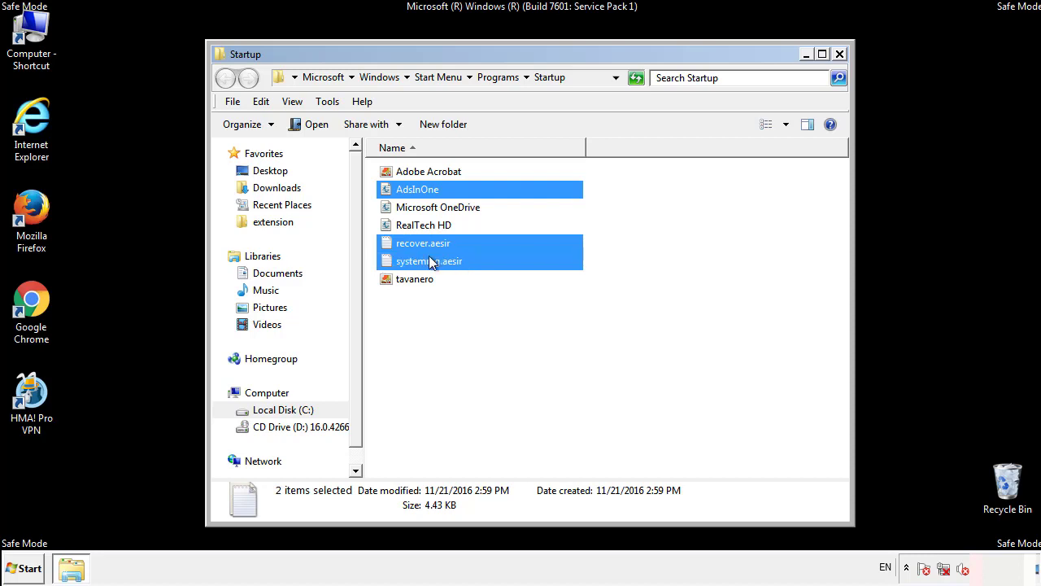
right_click(415, 261)
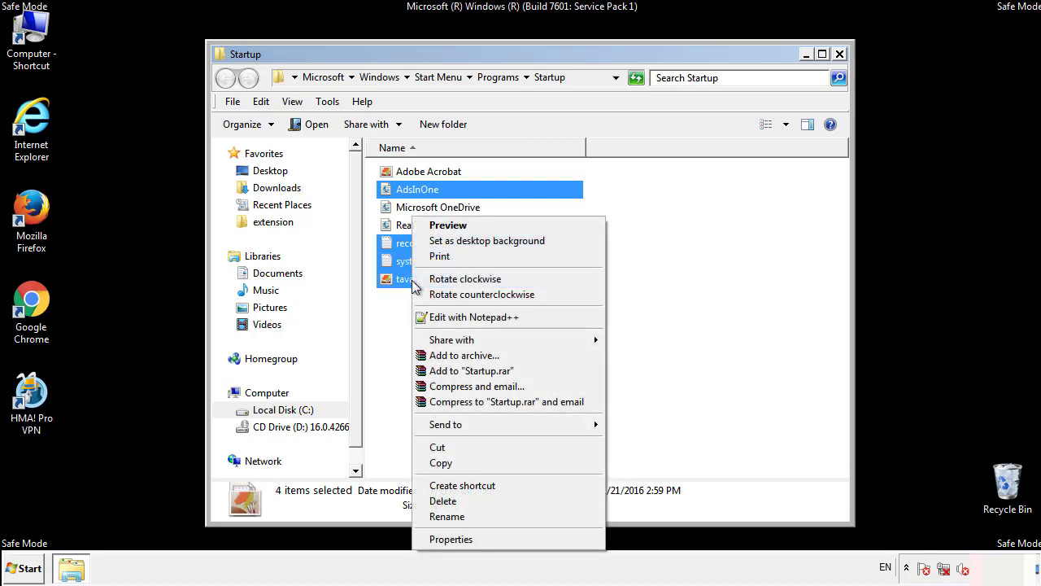
left_click(443, 500)
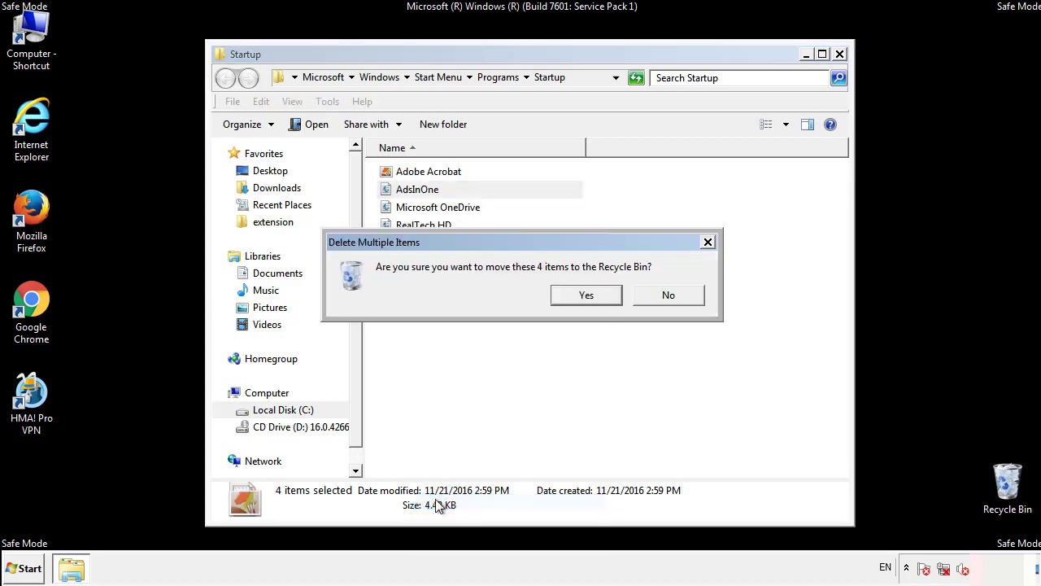
left_click(585, 294)
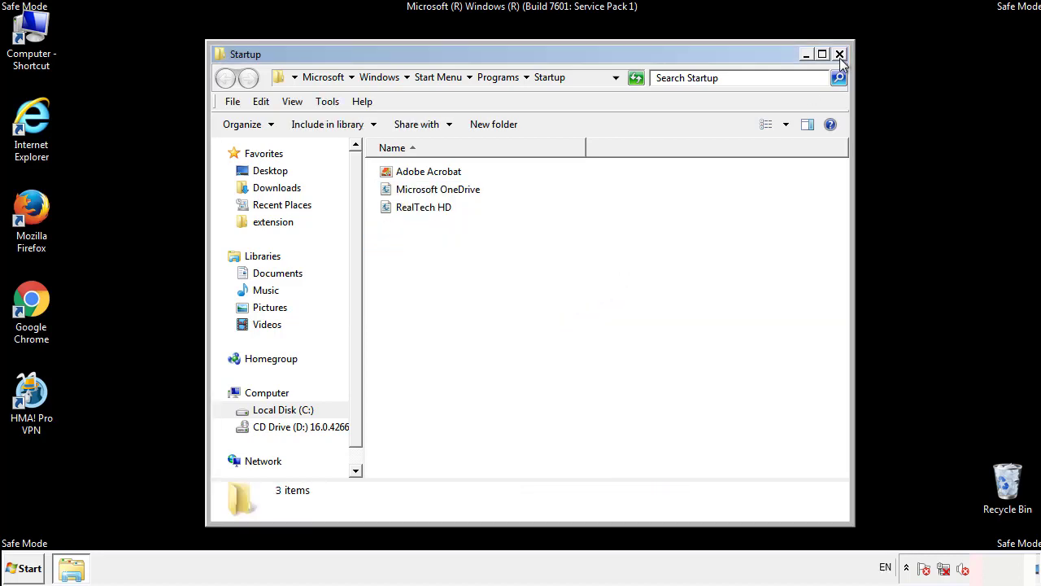
Launch regedit and expand HKEY_LOCAL_MACHINE > SOFTWARE
left_click(840, 52)
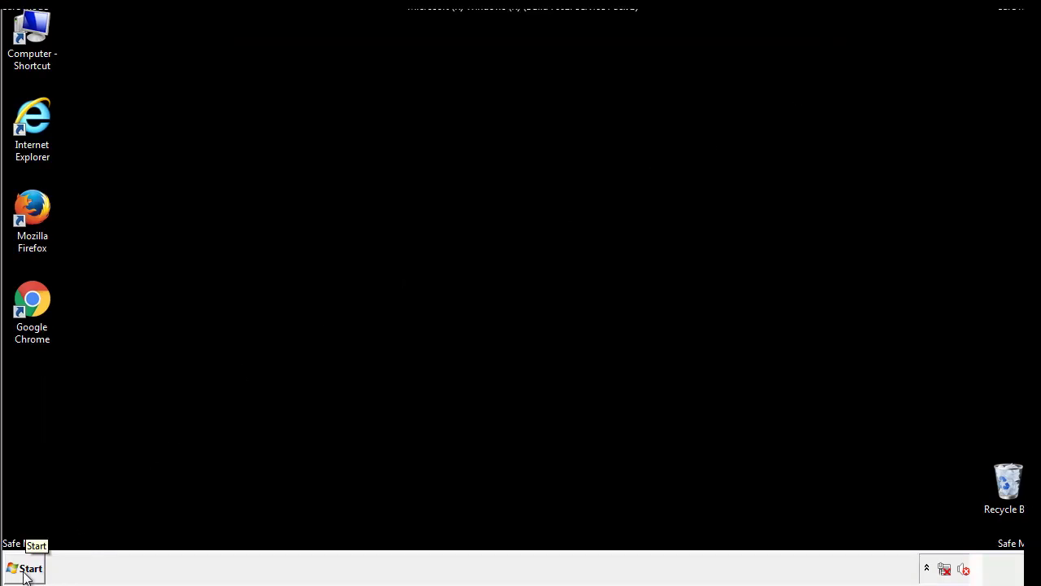
left_click(29, 569)
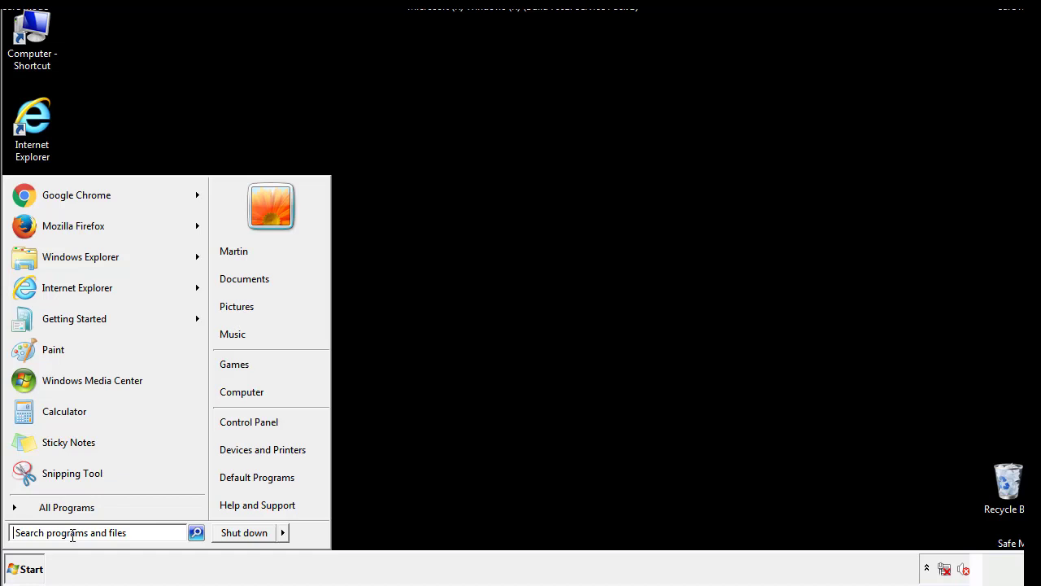
type("reged")
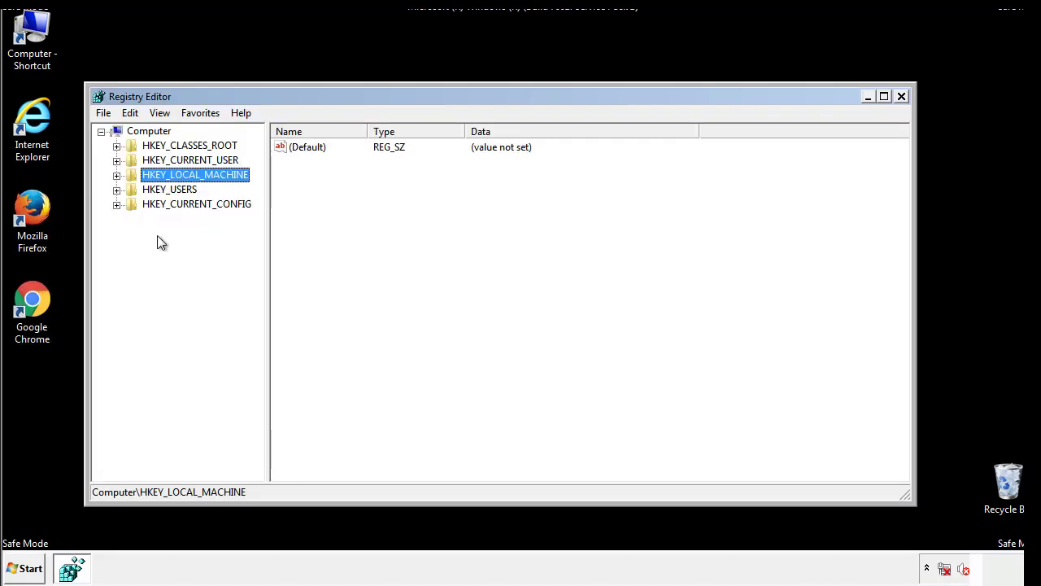
left_click(117, 174)
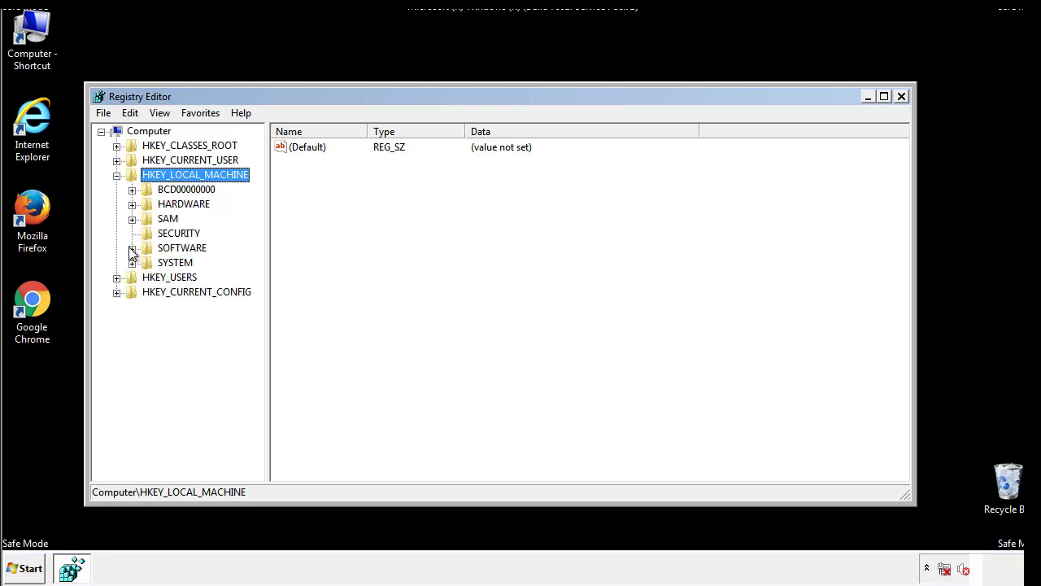
left_click(134, 247)
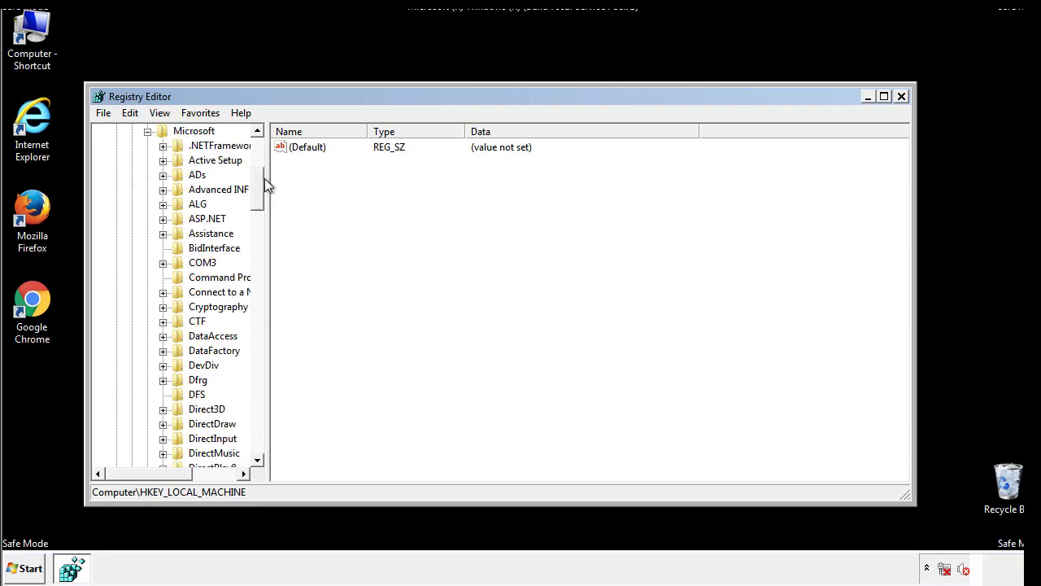
Expand Microsoft > Windows down to the CurrentVersion branch
scroll("down", 3)
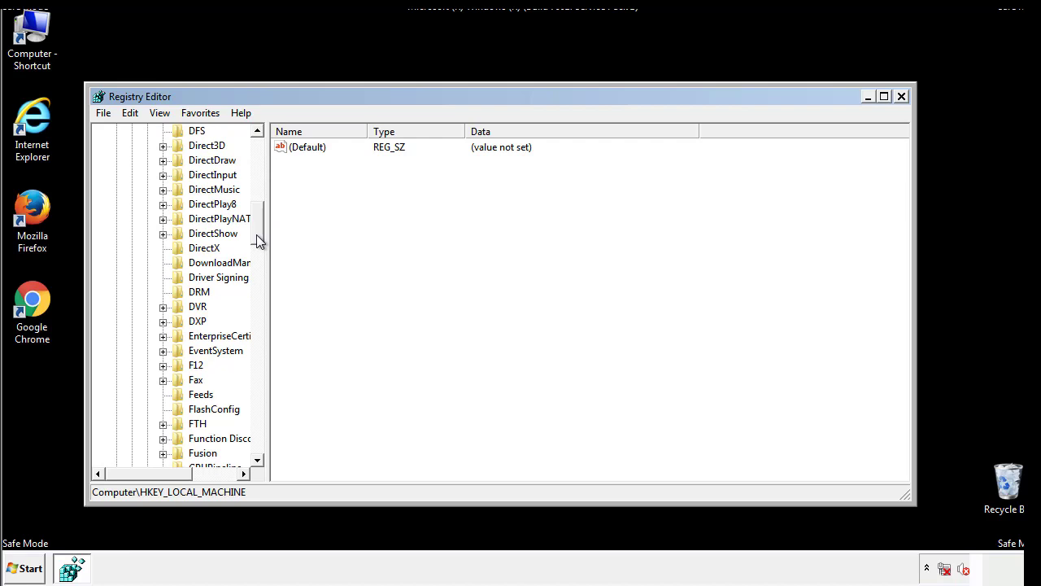
scroll("down", 3)
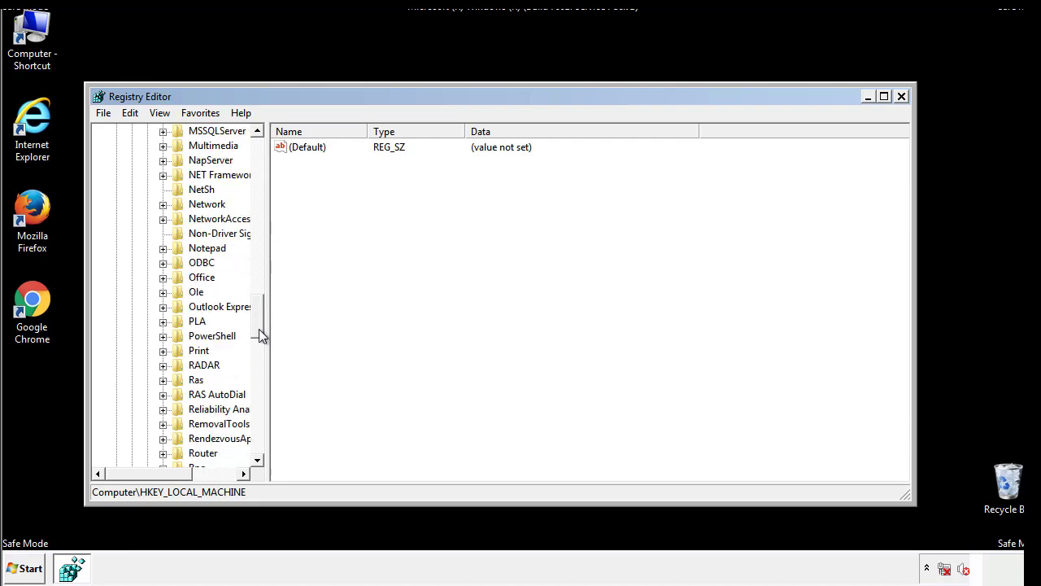
scroll("down", 3)
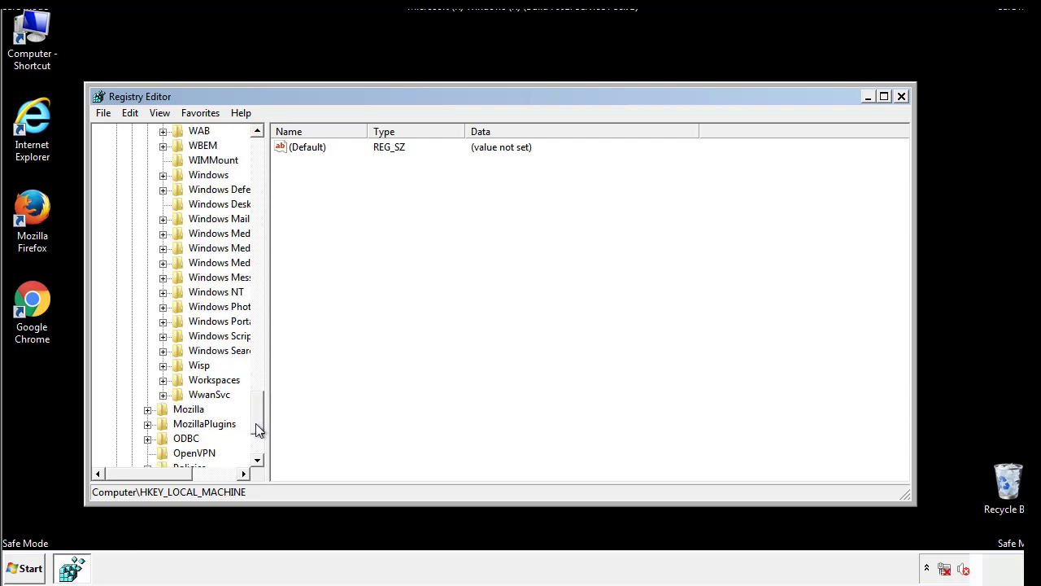
left_click(162, 247)
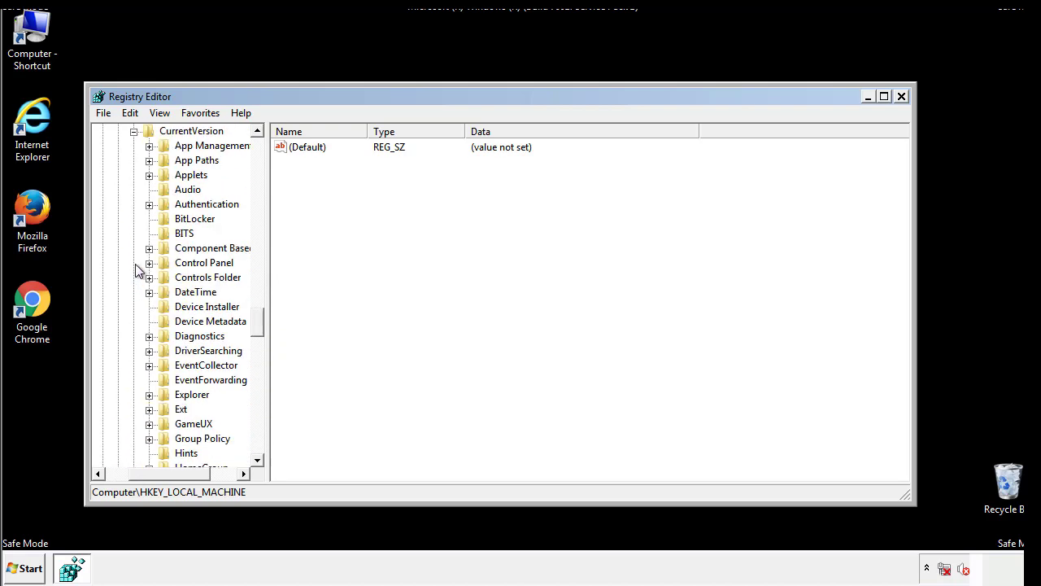
scroll("down", 3)
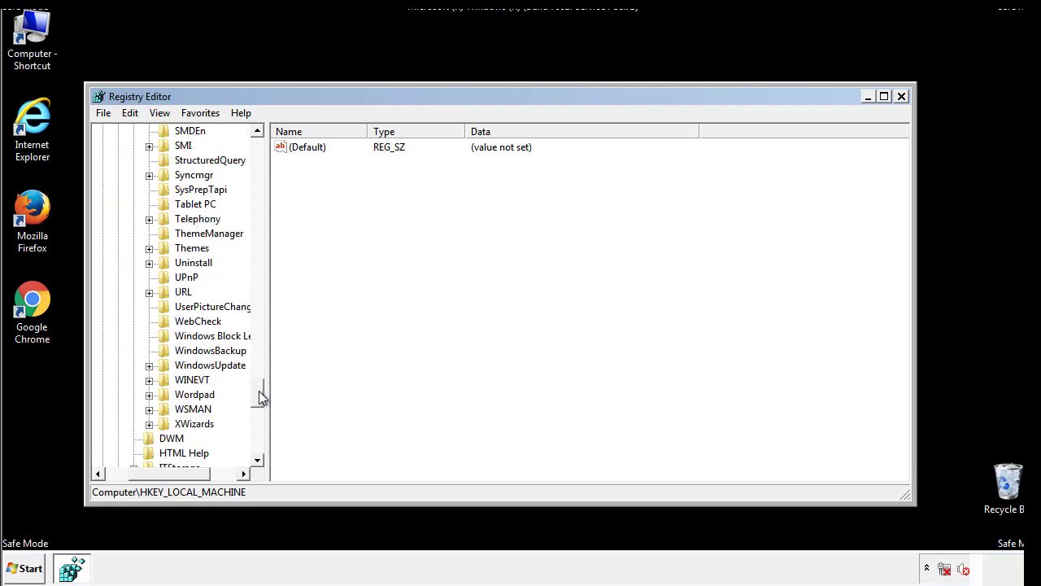
Delete the tappi.loc value from HKLM's CurrentVersion\Run key, leaving VMware User Process
scroll("up", 3)
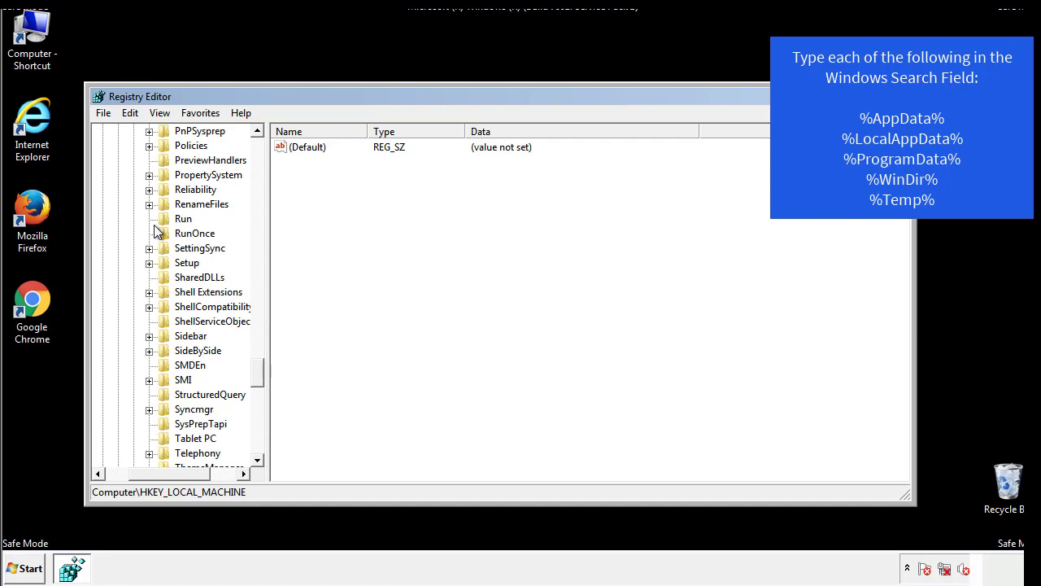
left_click(182, 218)
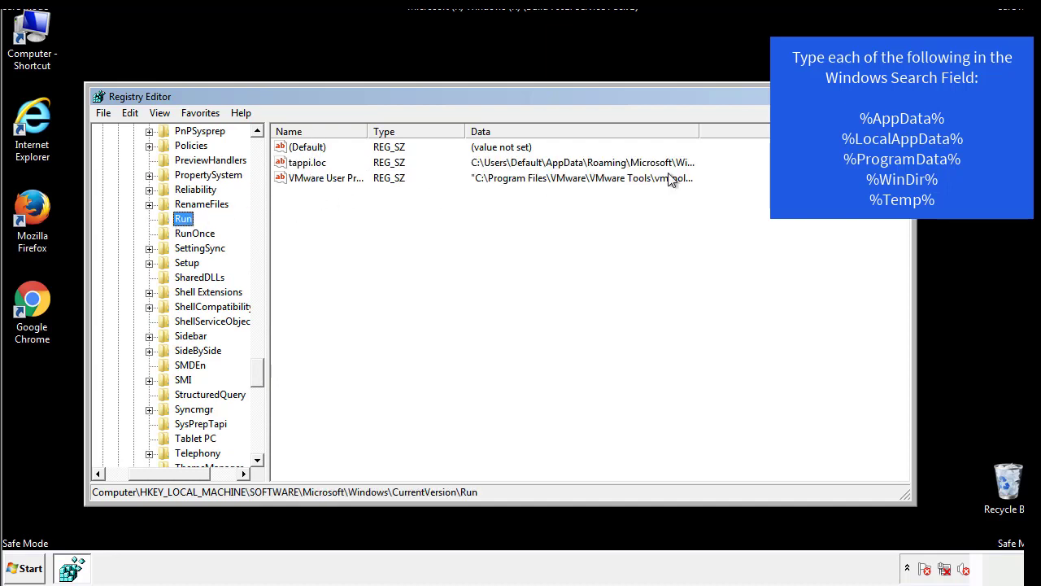
left_click(308, 162)
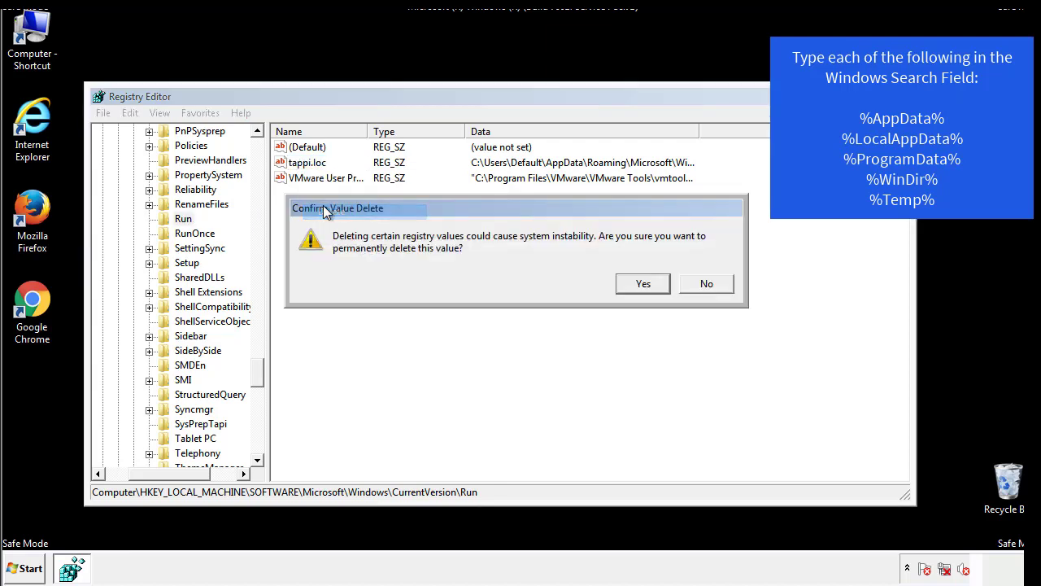
left_click(640, 283)
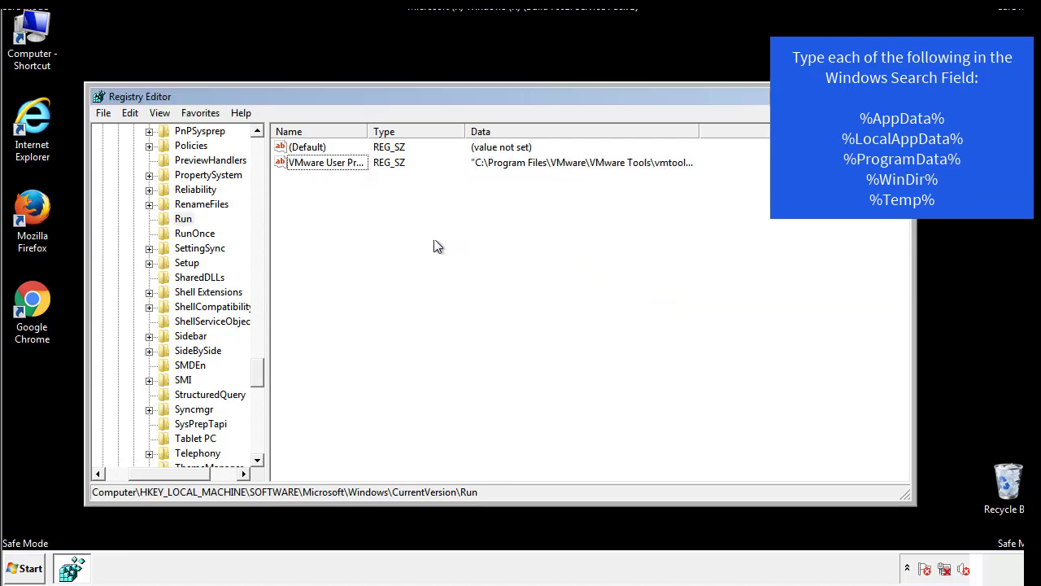
scroll("down", 3)
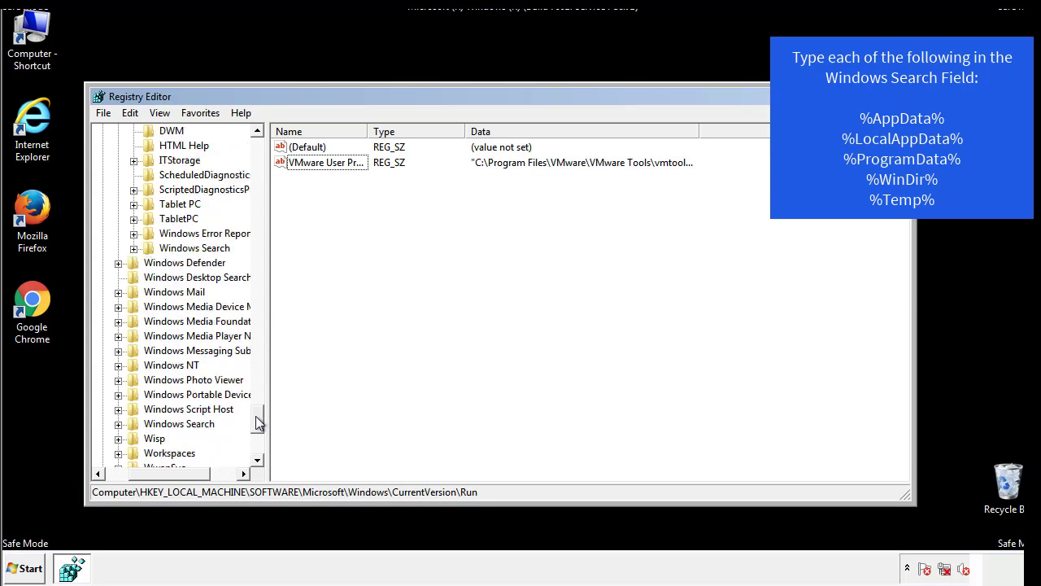
scroll("down", 3)
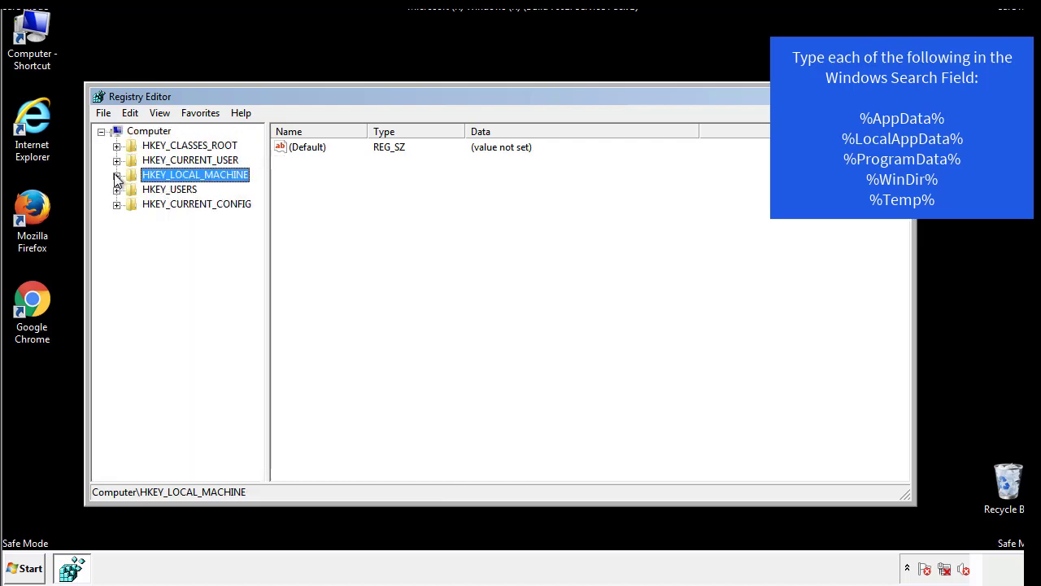
Inspect HKCU's CurrentVersion\Run (only DAEMON Tools Lite), then select the Windows key above
left_click(117, 159)
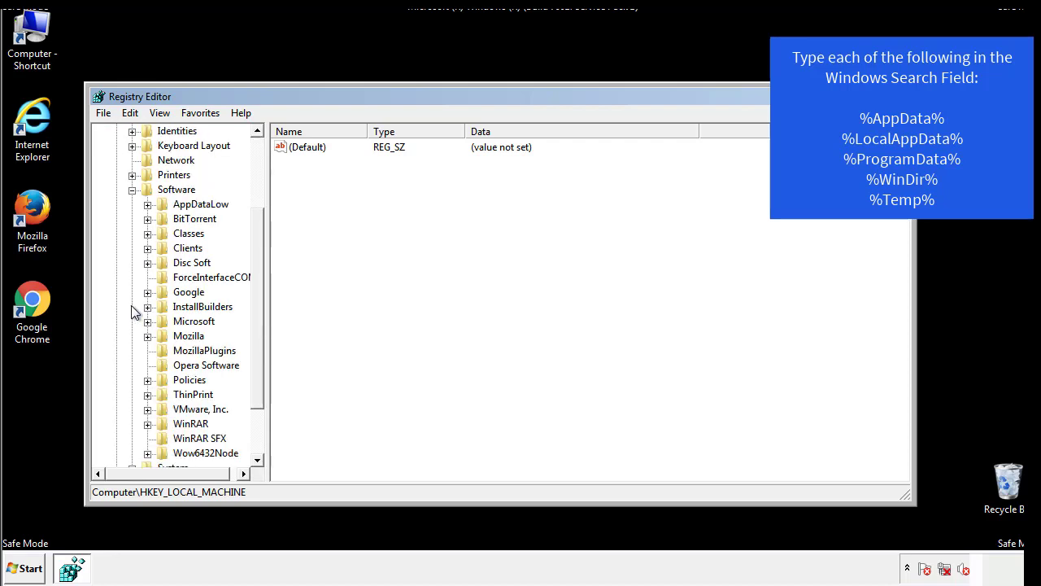
scroll("down", 3)
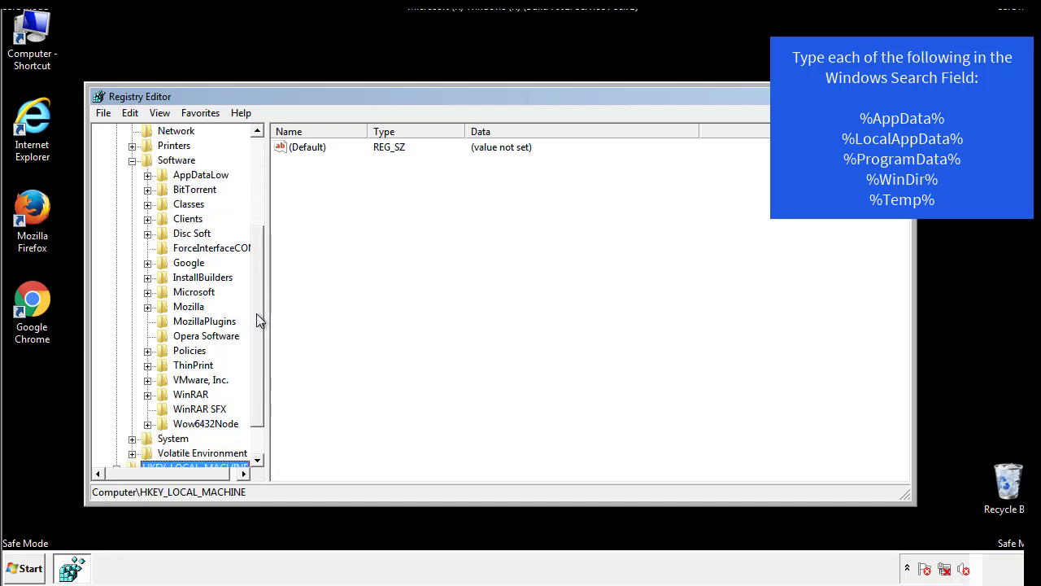
mouse_move(164, 325)
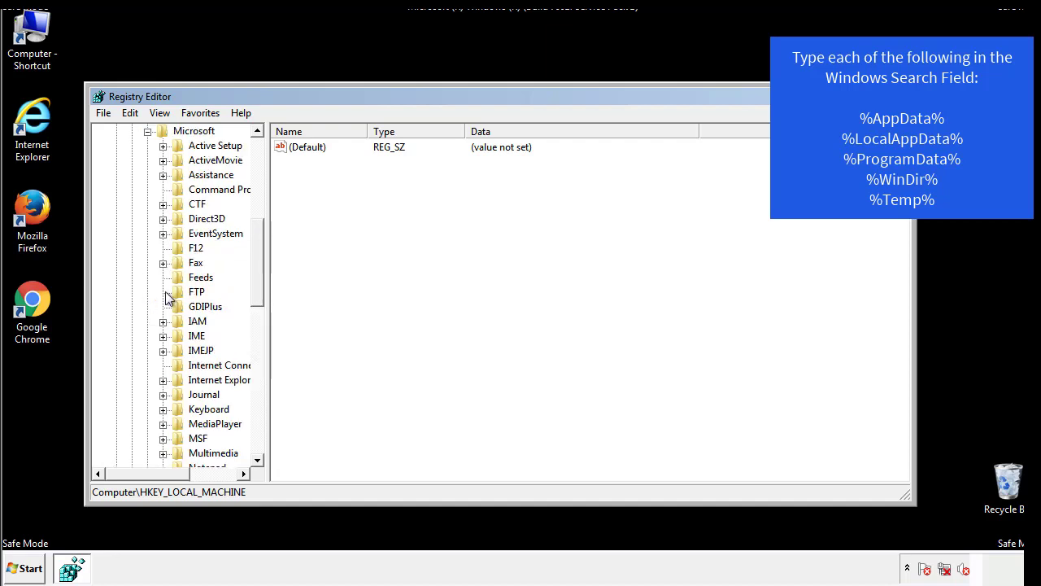
scroll("down", 3)
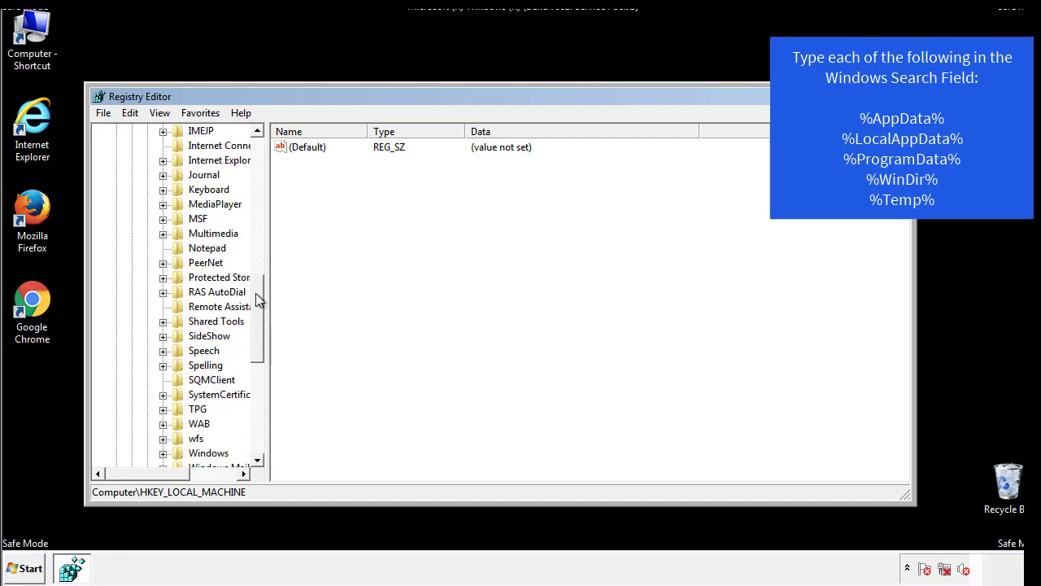
scroll("down", 3)
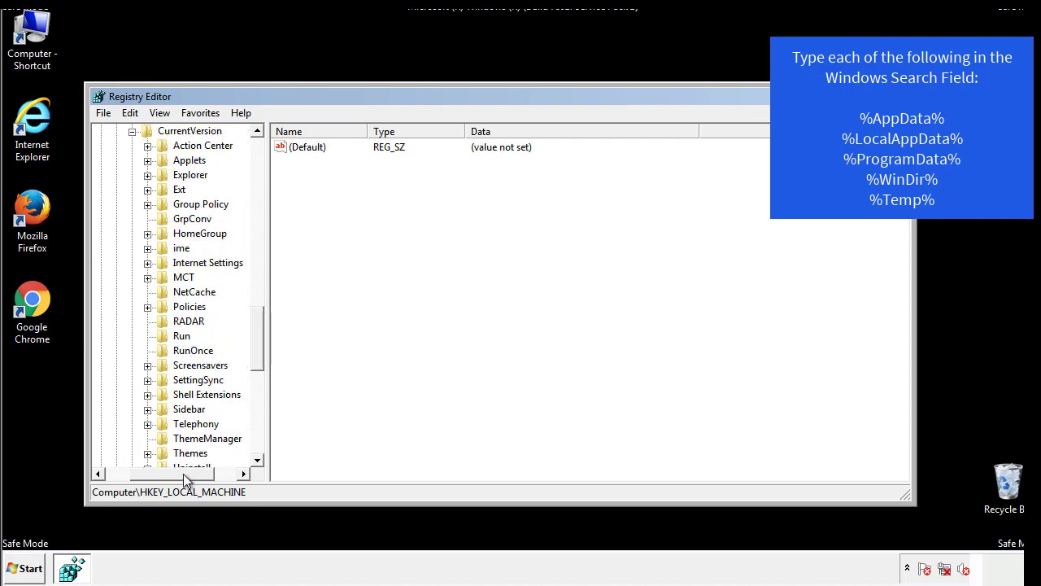
left_click(182, 335)
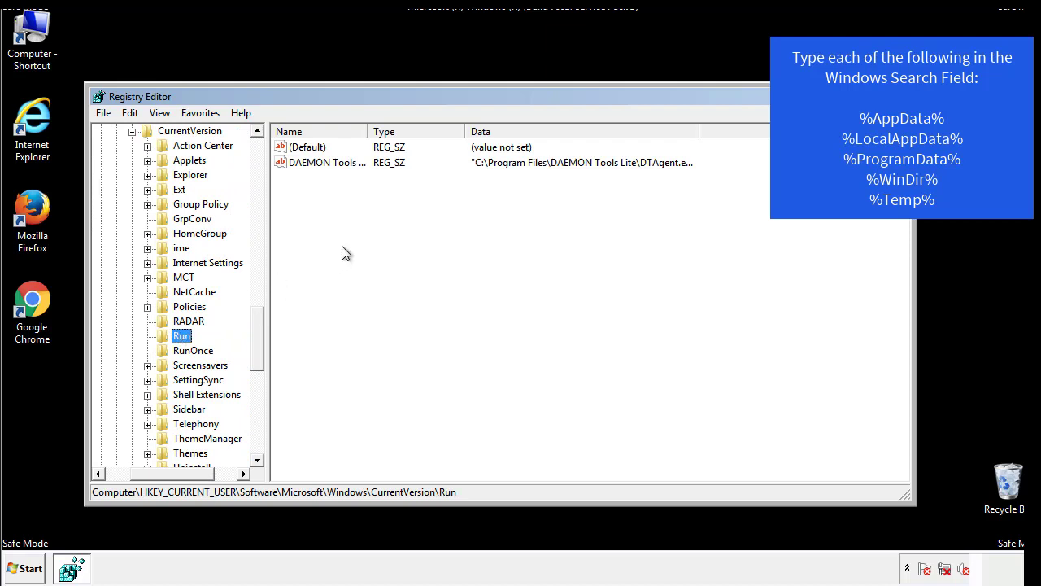
mouse_move(338, 179)
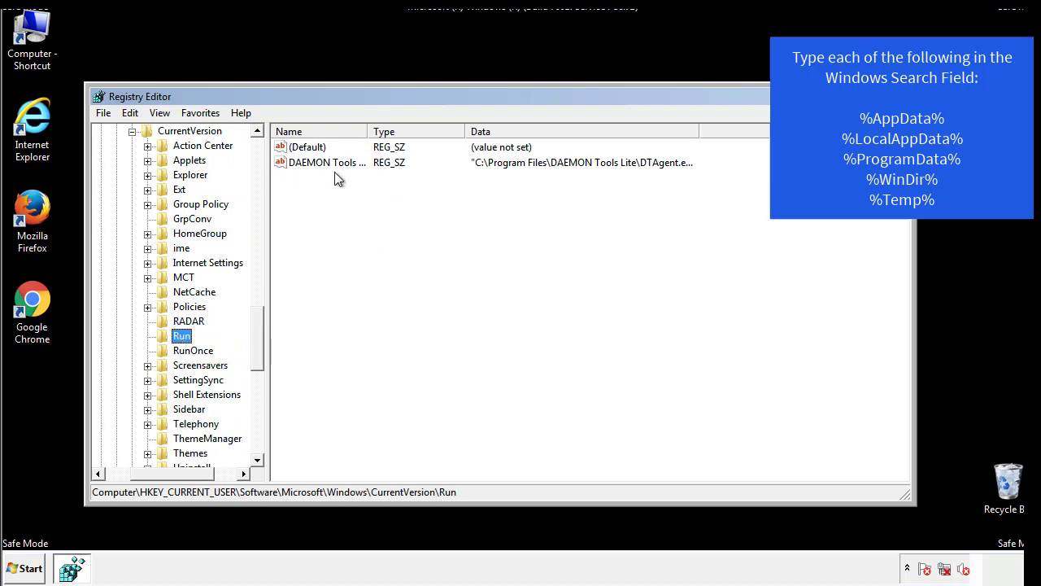
mouse_move(445, 192)
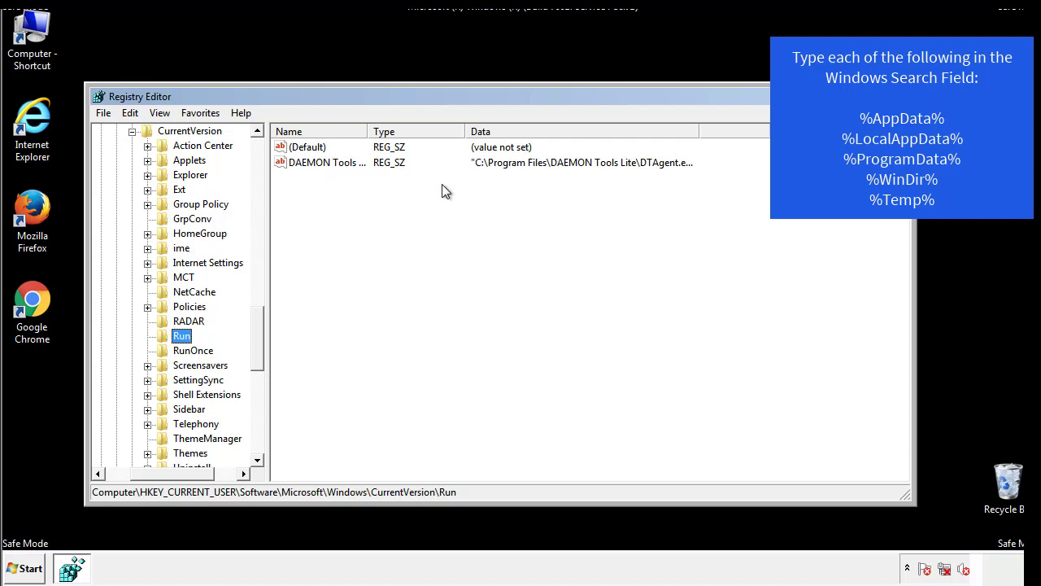
left_click(307, 147)
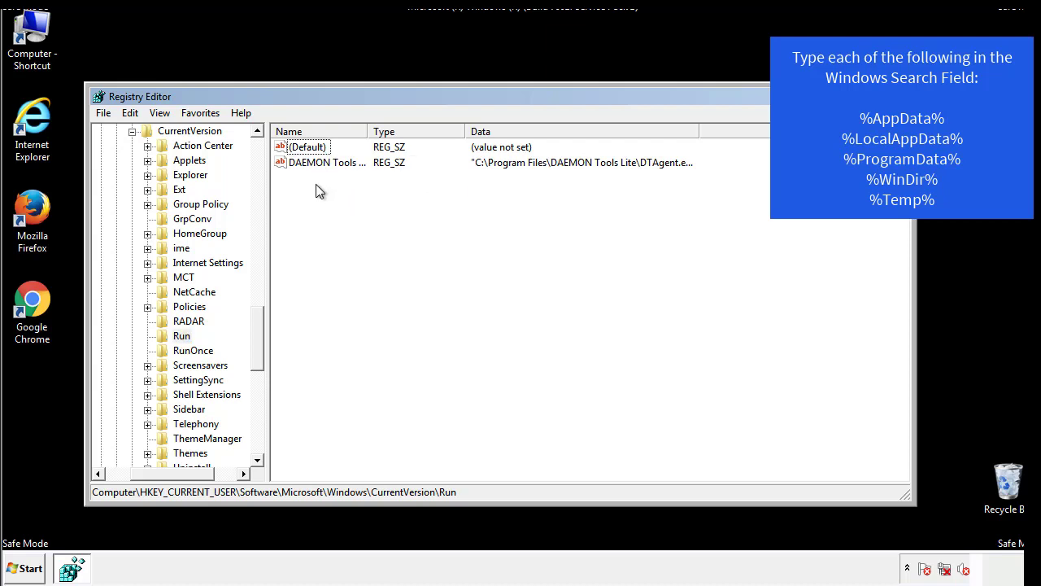
mouse_move(378, 191)
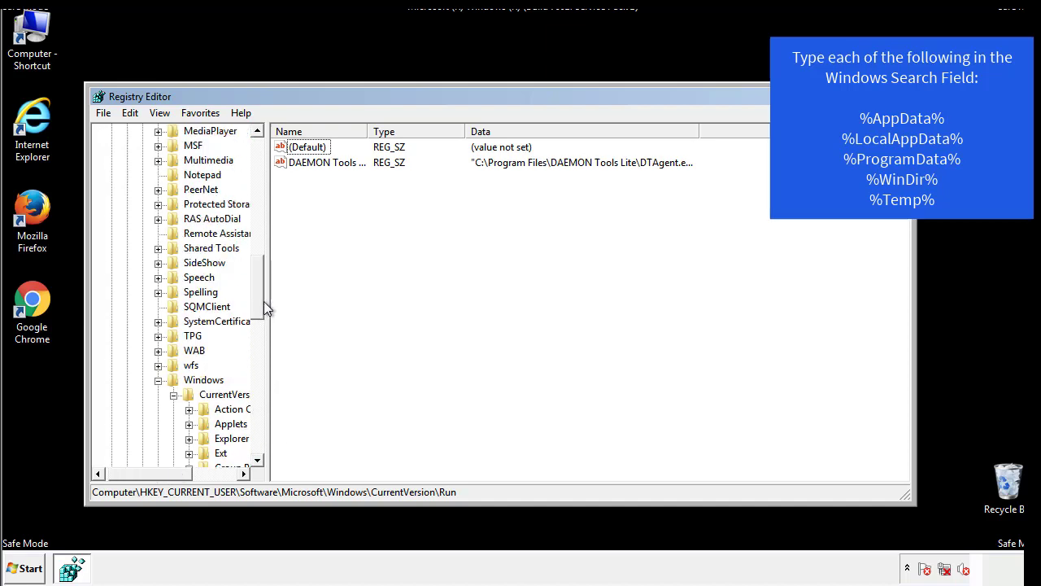
left_click(203, 379)
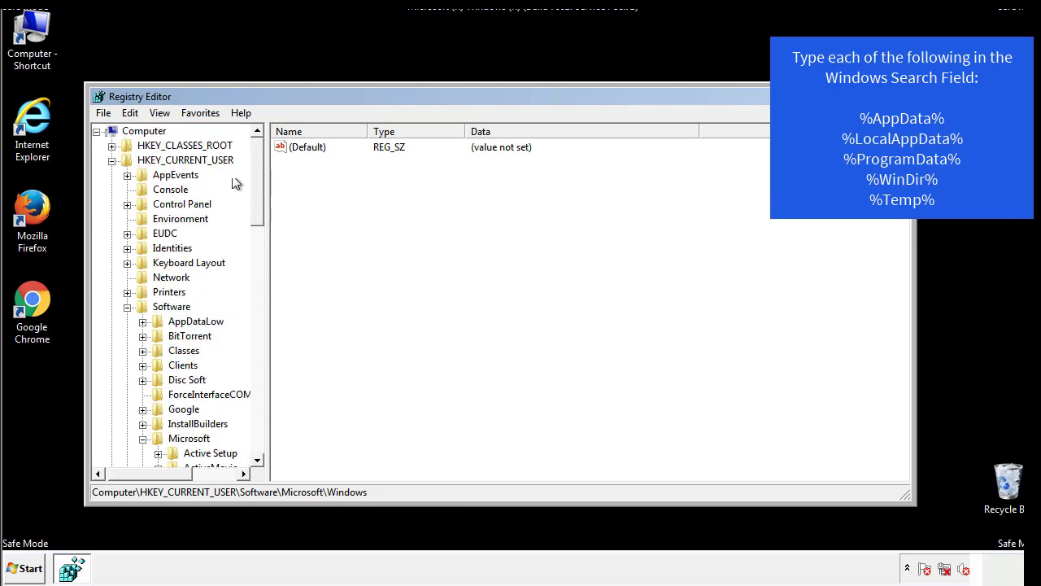
Search the registry for %temp% to locate the VolumeCaches\Temporary Files key
left_click(131, 112)
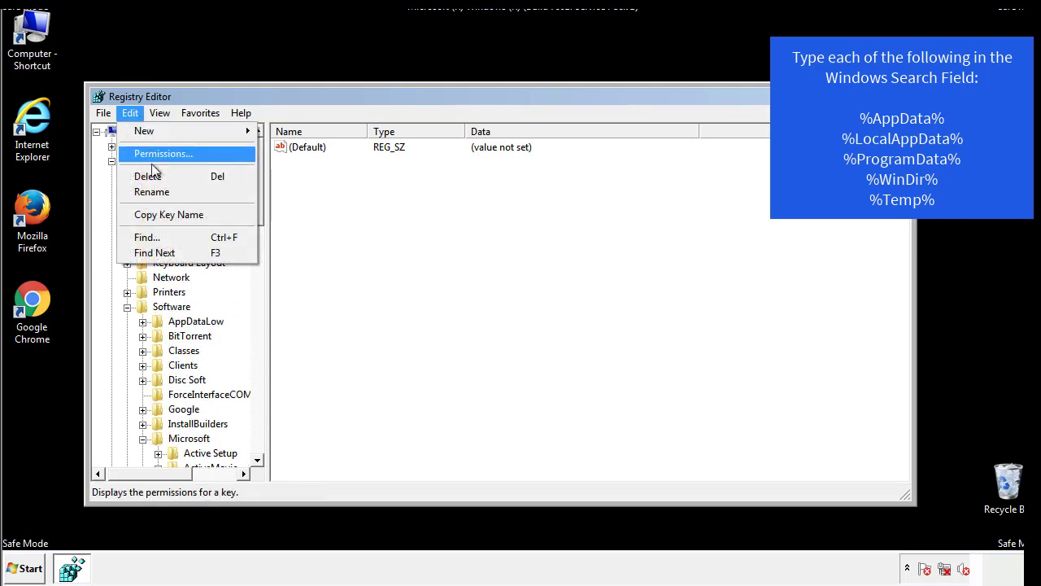
left_click(146, 238)
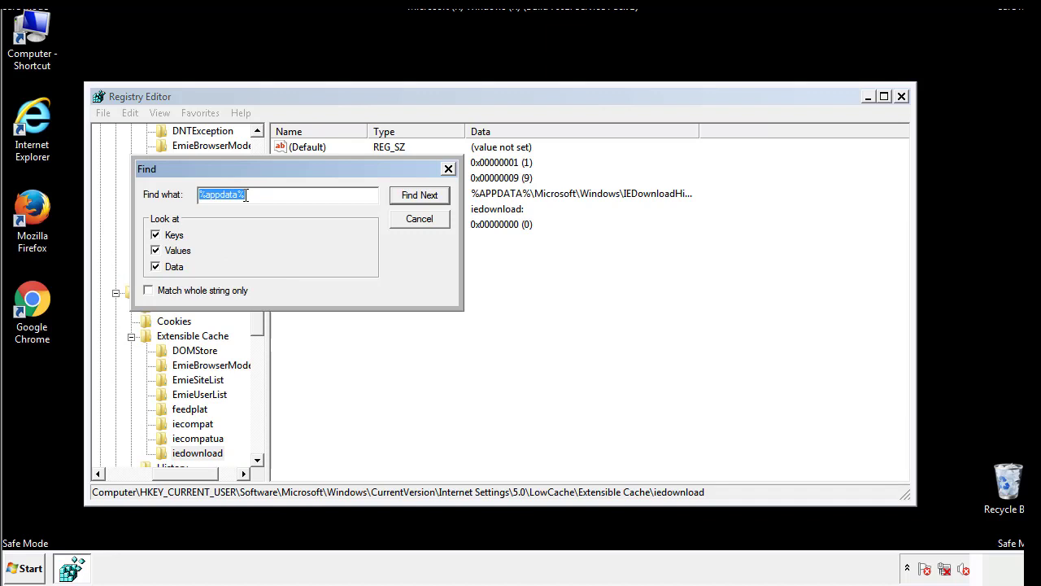
type("%4")
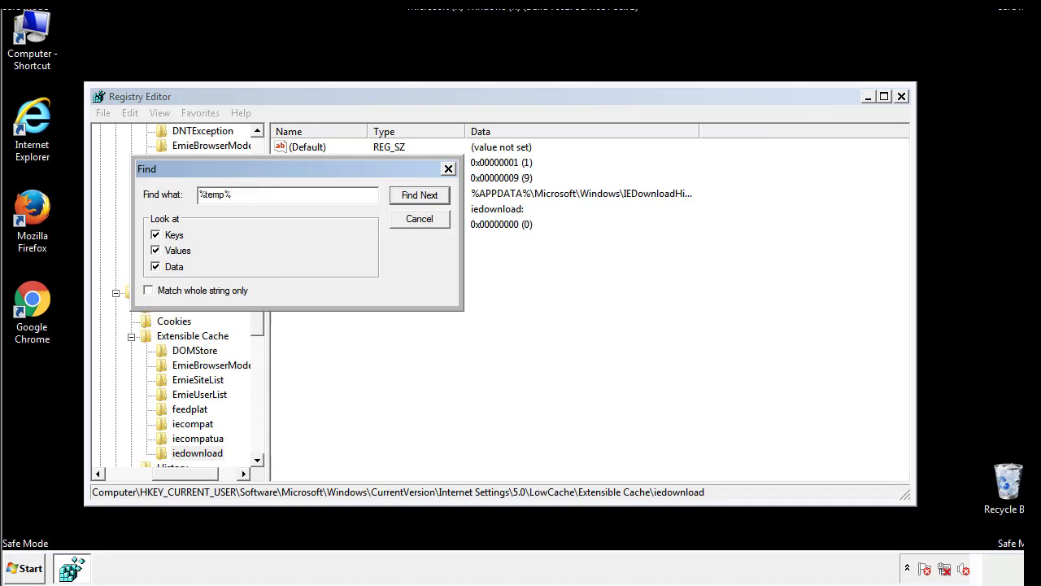
left_click(420, 195)
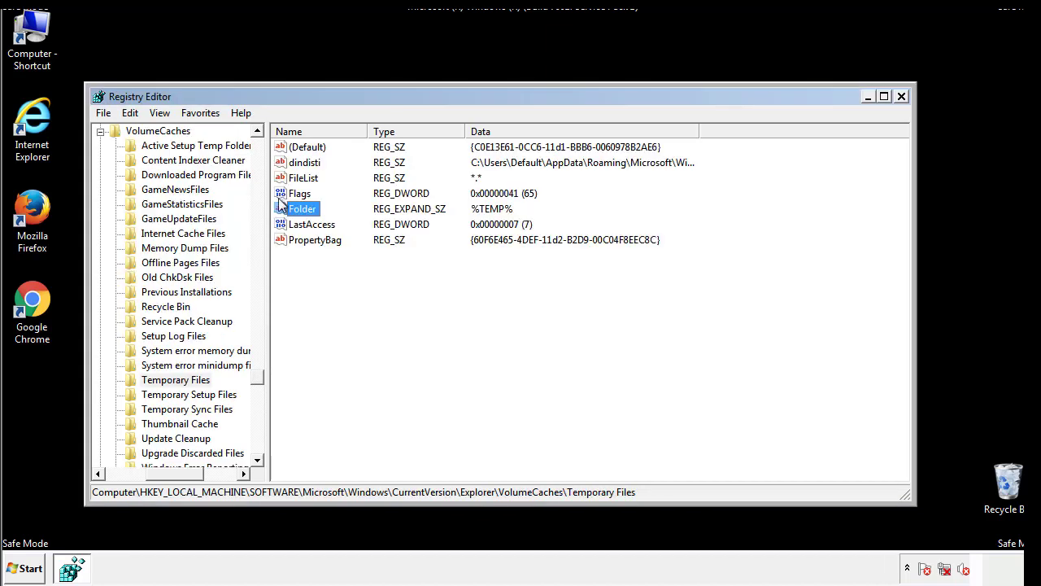
Select all values in the Temporary Files key and permanently delete them
left_click(338, 267)
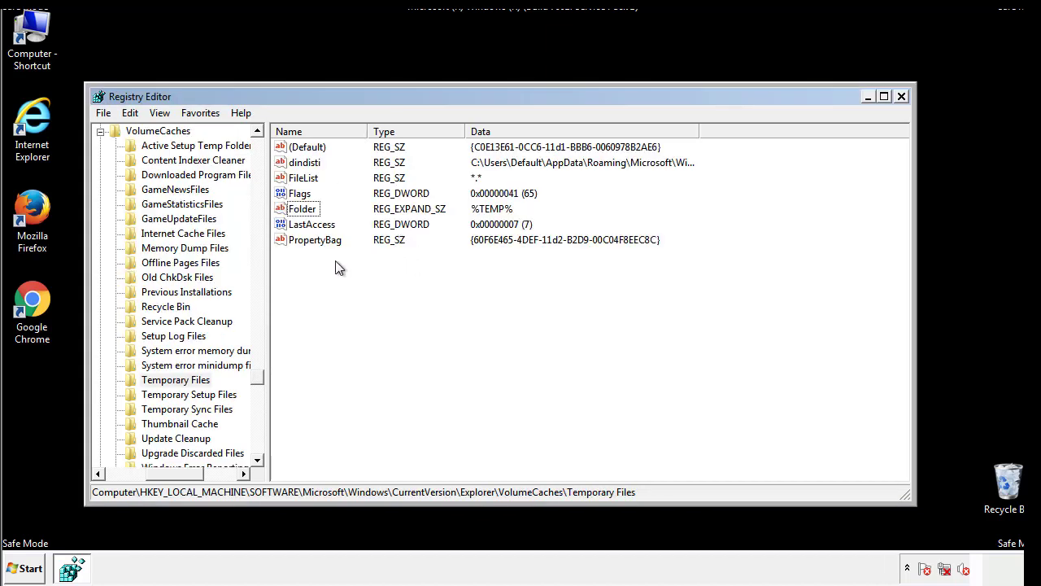
key("Ctrl+a")
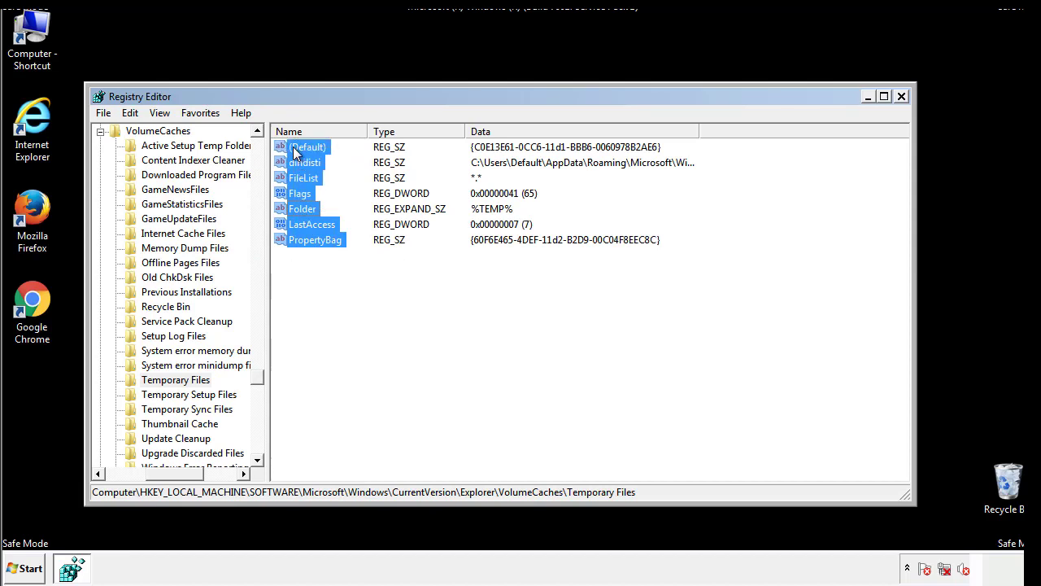
right_click(302, 148)
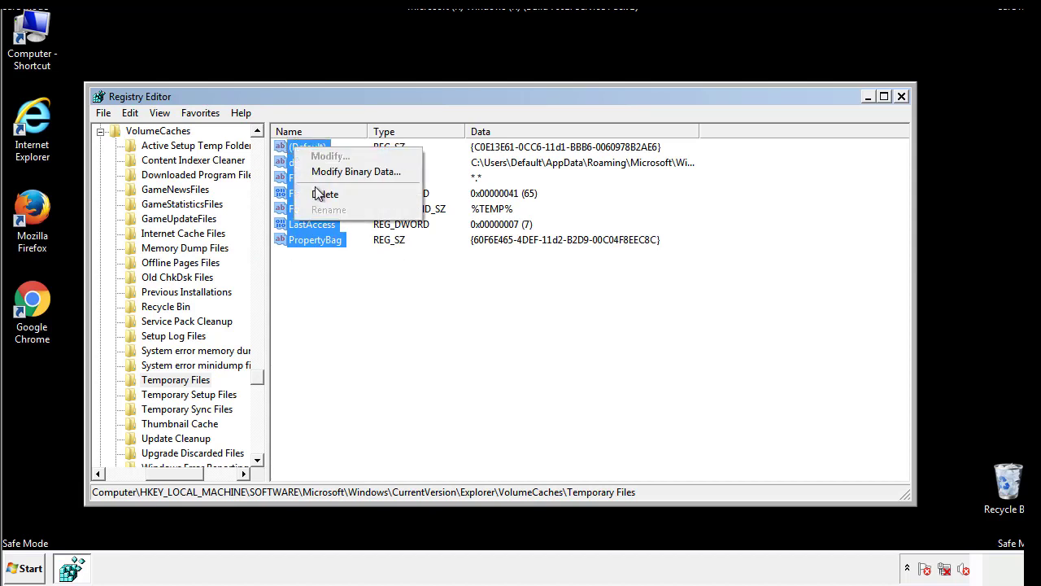
left_click(326, 193)
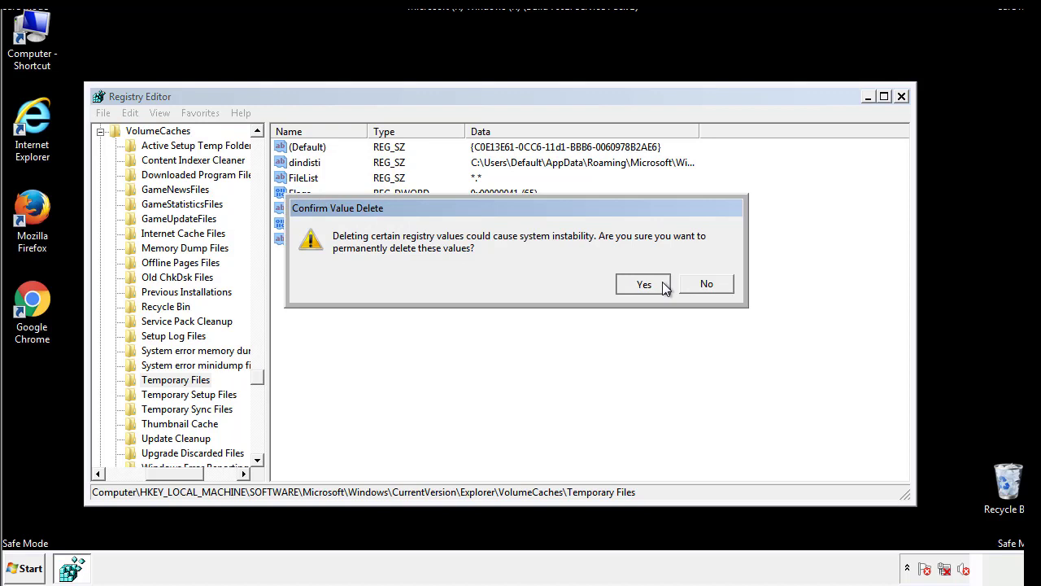
left_click(644, 284)
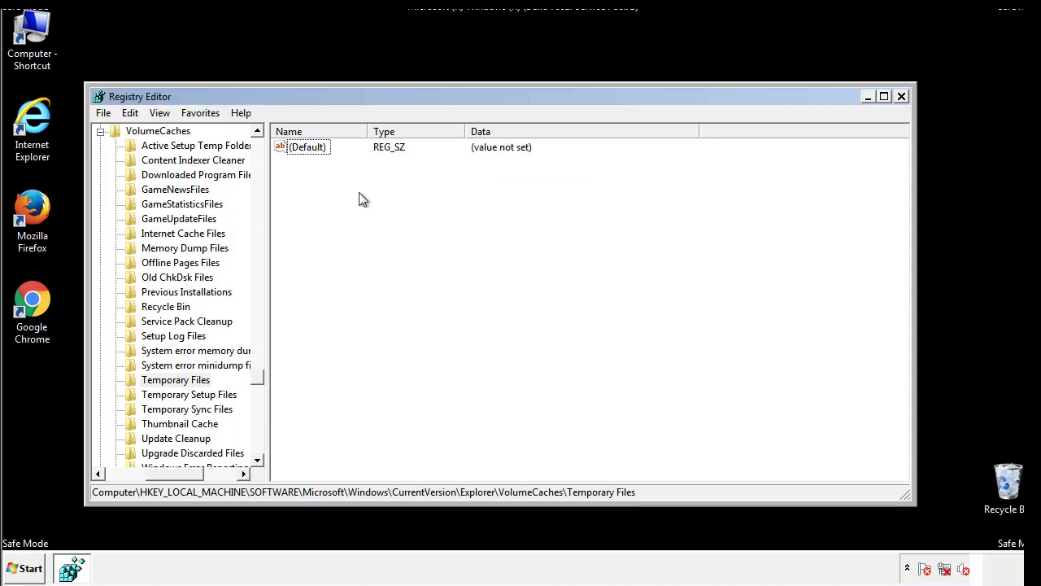
mouse_move(901, 98)
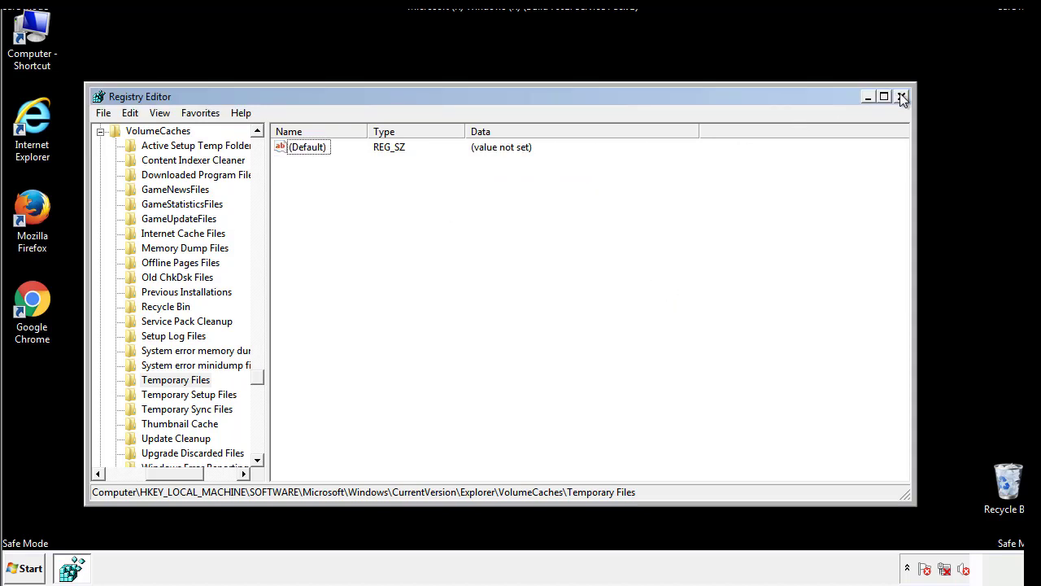
Close Registry Editor and launch msconfig from the Start search box
left_click(901, 98)
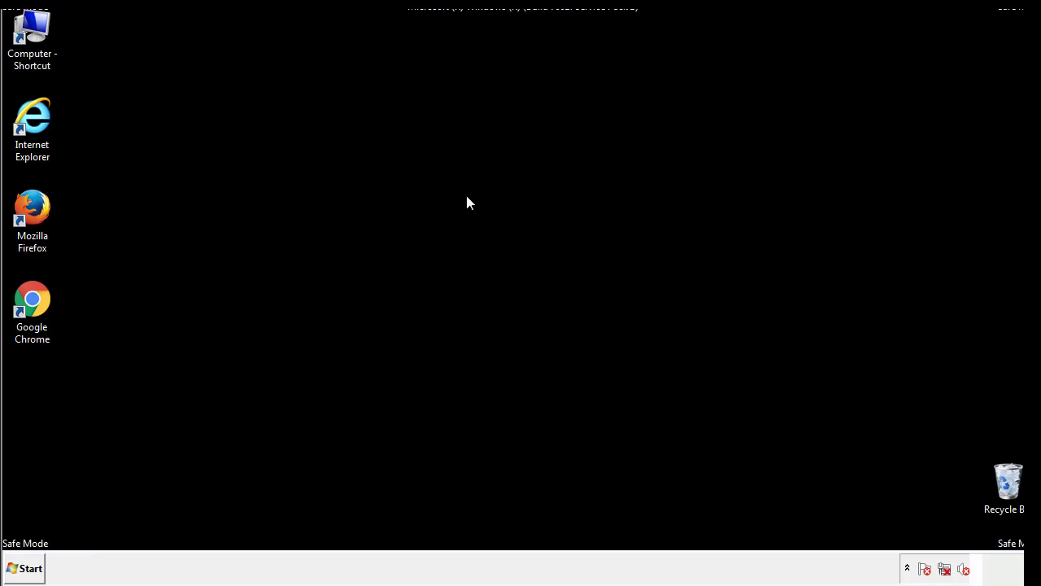
mouse_move(44, 406)
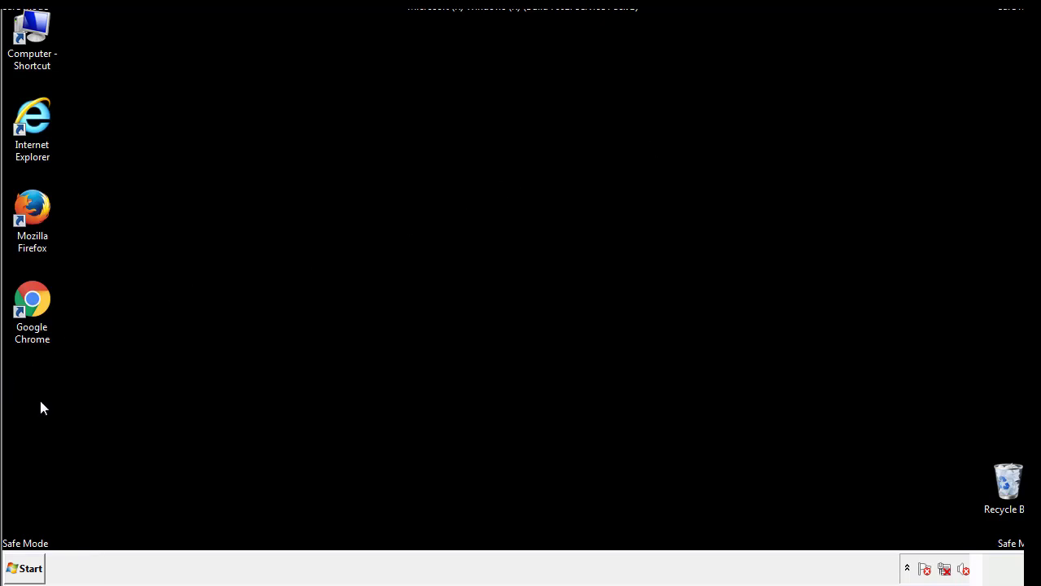
left_click(31, 566)
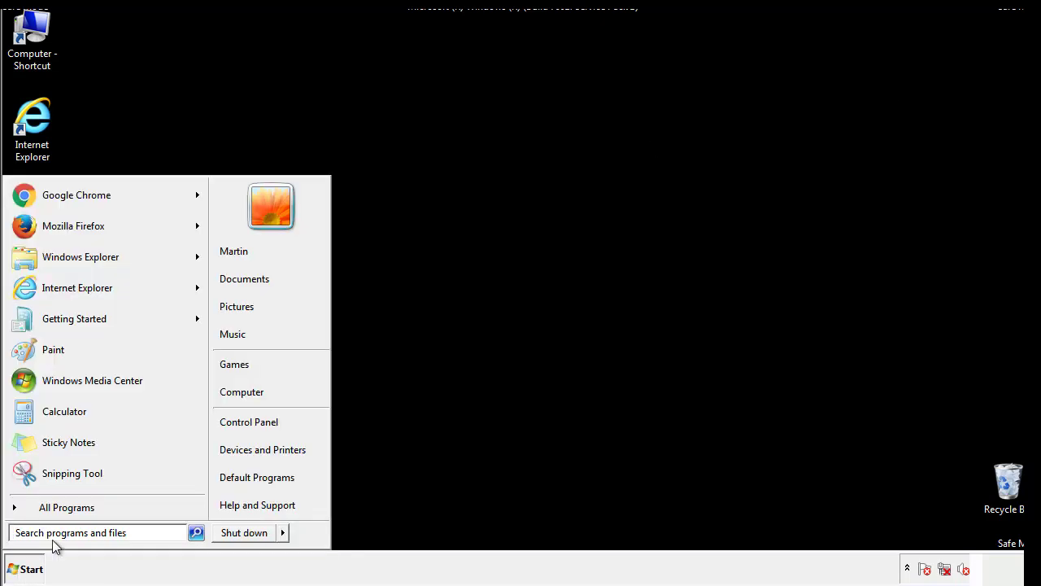
type("mscon")
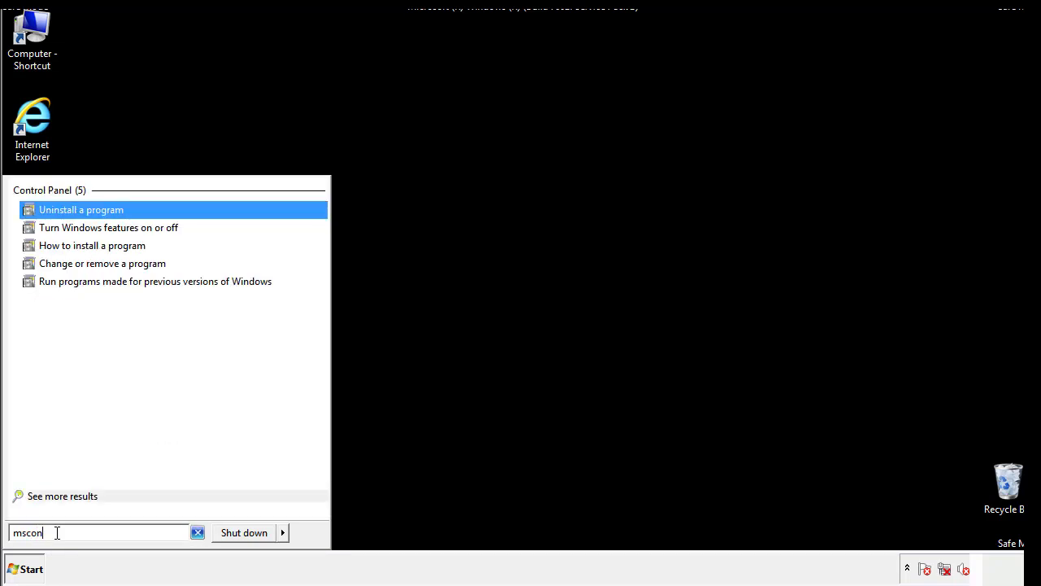
type("fig")
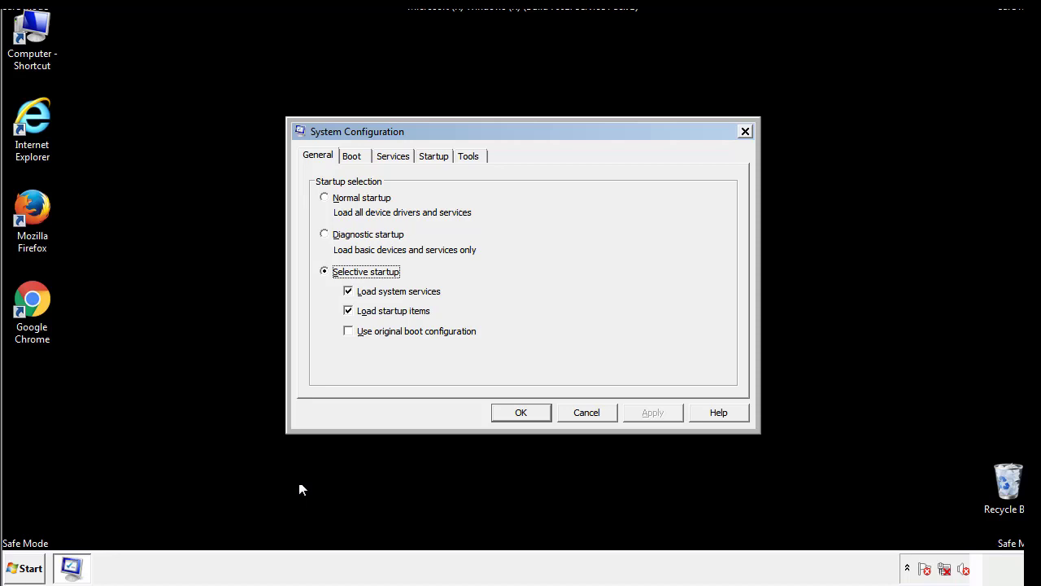
Uncheck Safe boot on the Boot tab, apply it, and restart the computer now
left_click(351, 157)
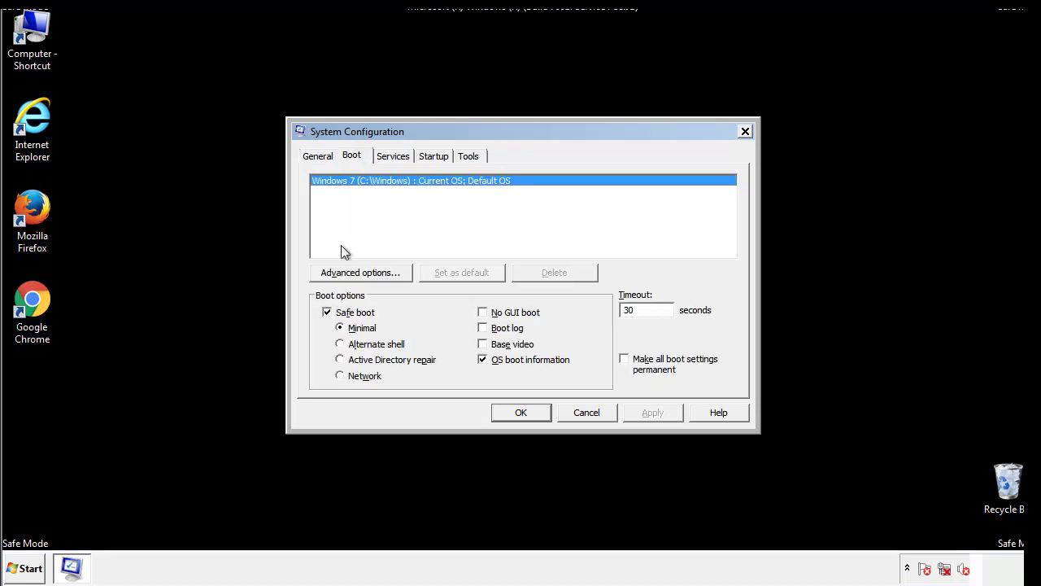
left_click(325, 312)
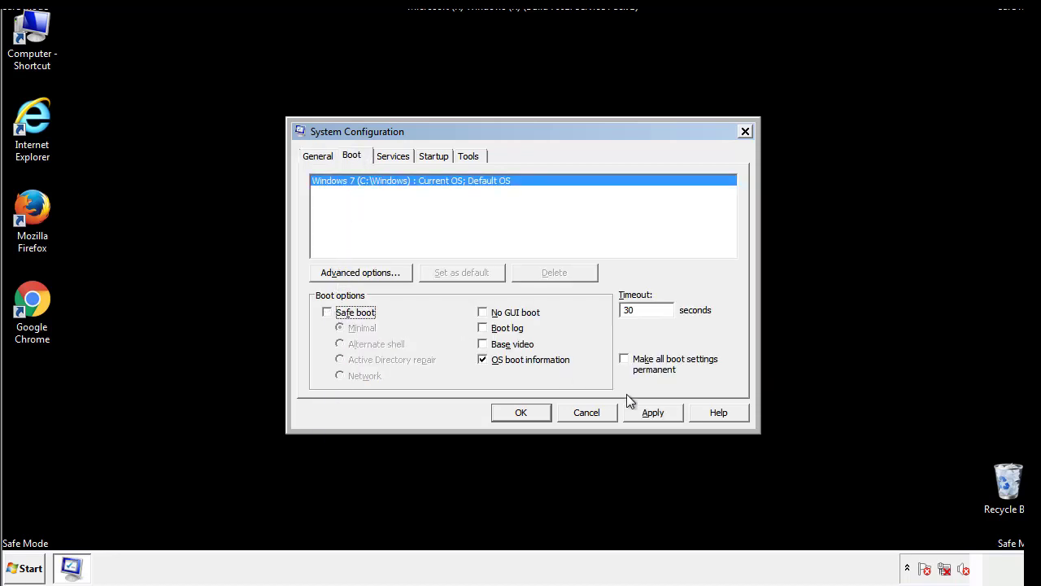
left_click(521, 414)
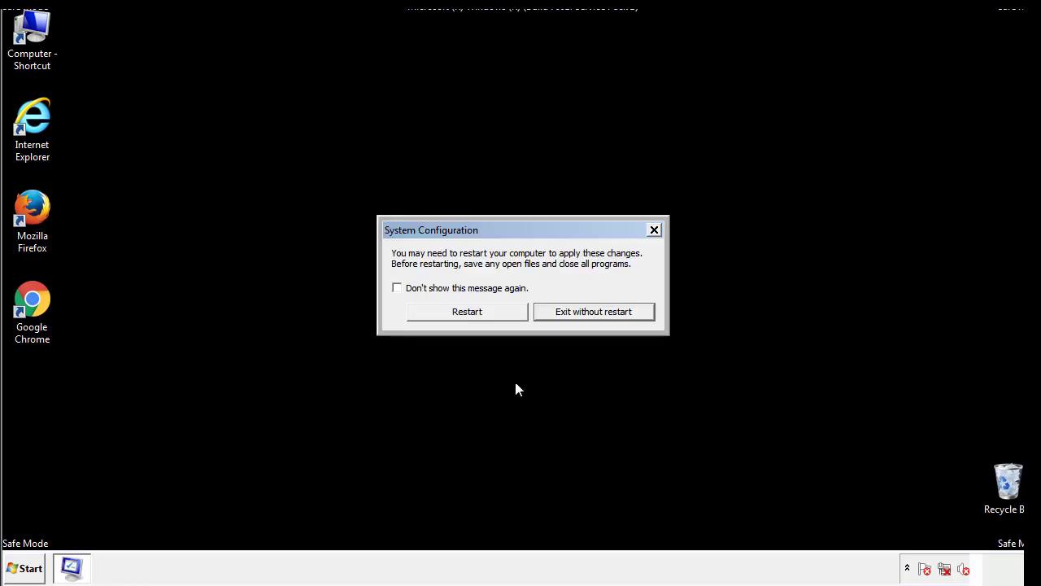
left_click(467, 313)
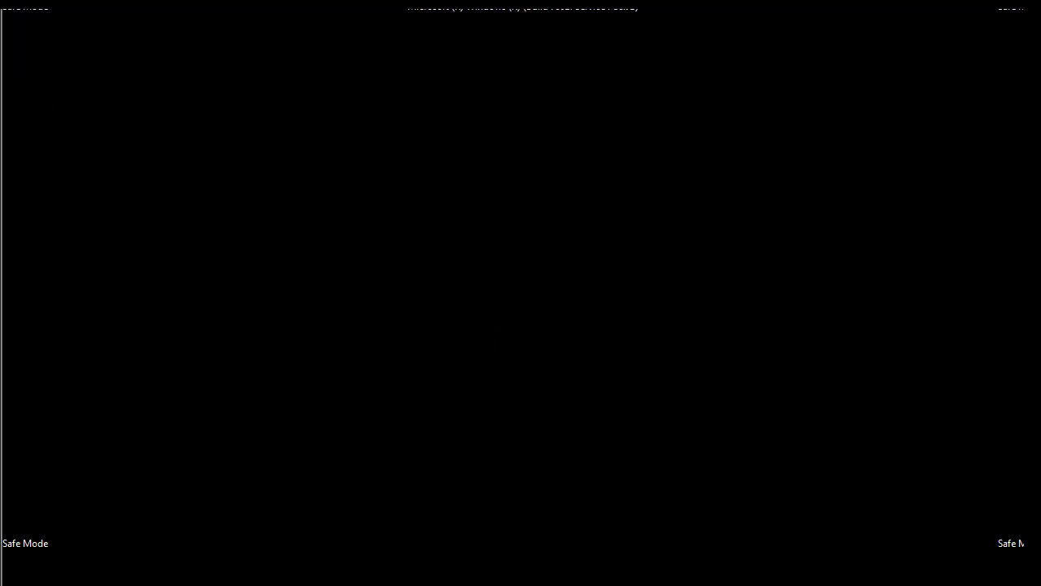